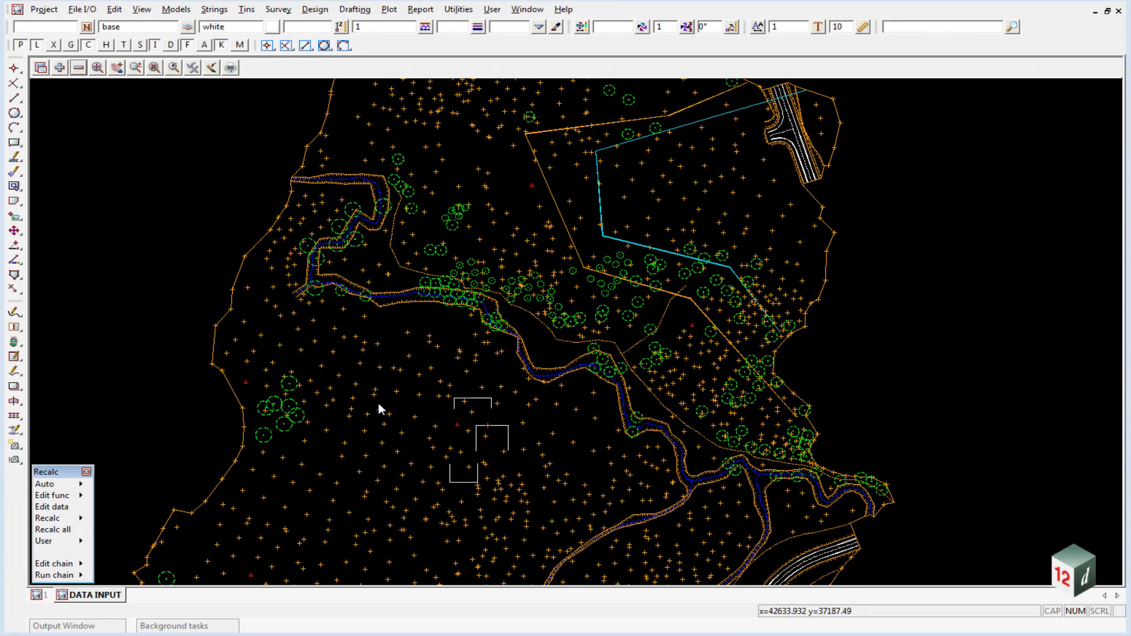
{"action": "mouse_move", "coordinate": [447, 330]}
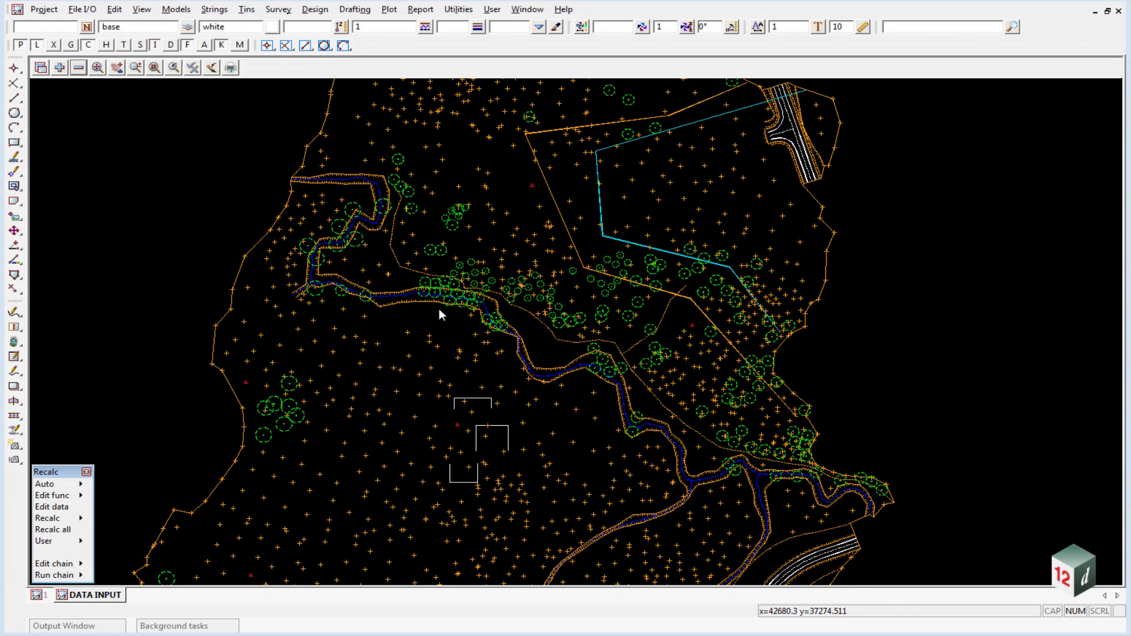
{"action": "mouse_move", "coordinate": [514, 396]}
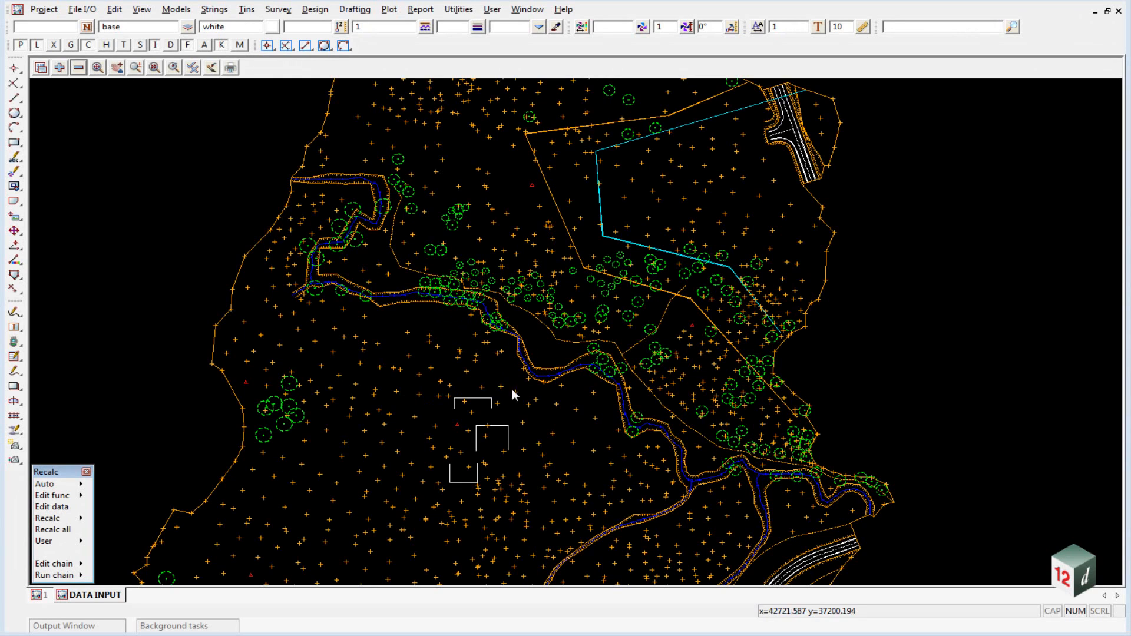
{"action": "mouse_move", "coordinate": [353, 190]}
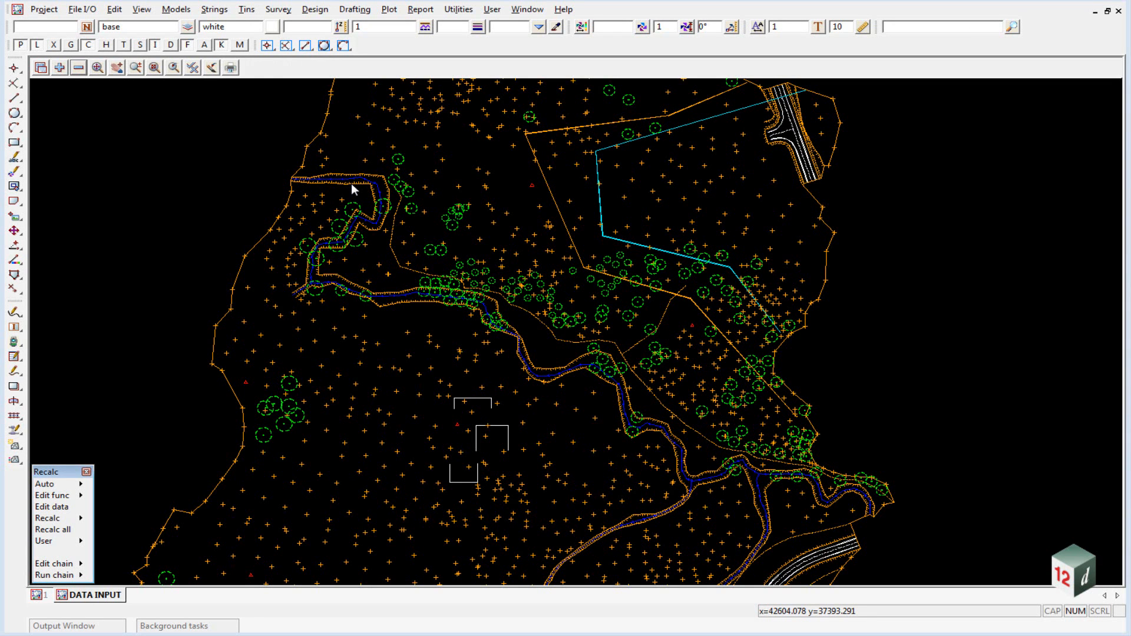
{"action": "mouse_move", "coordinate": [414, 305]}
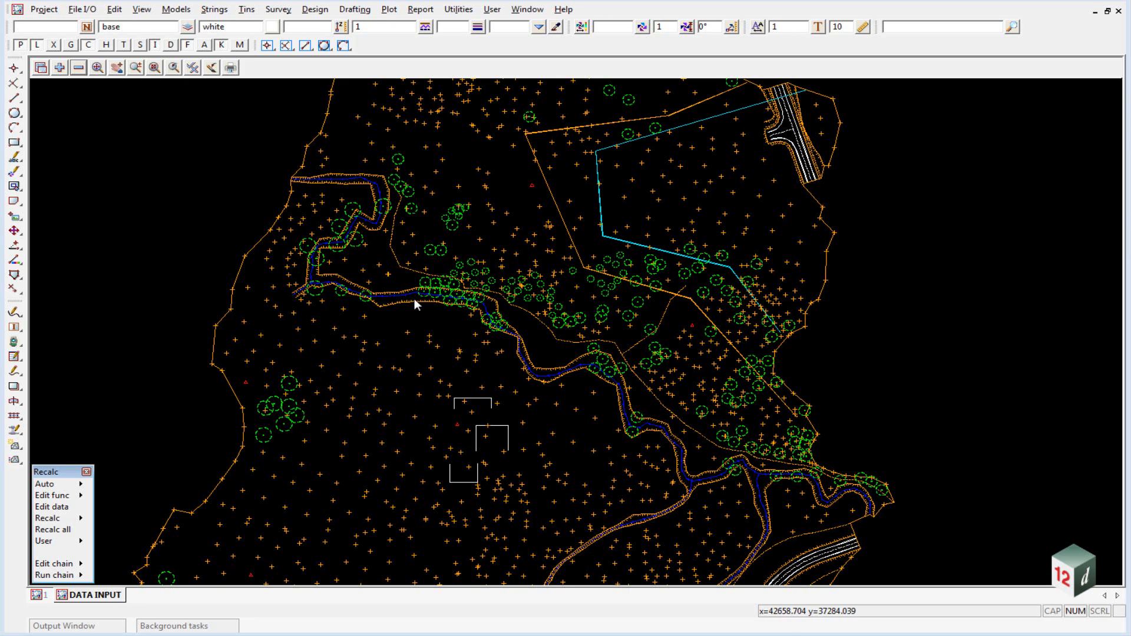
{"action": "mouse_move", "coordinate": [460, 231]}
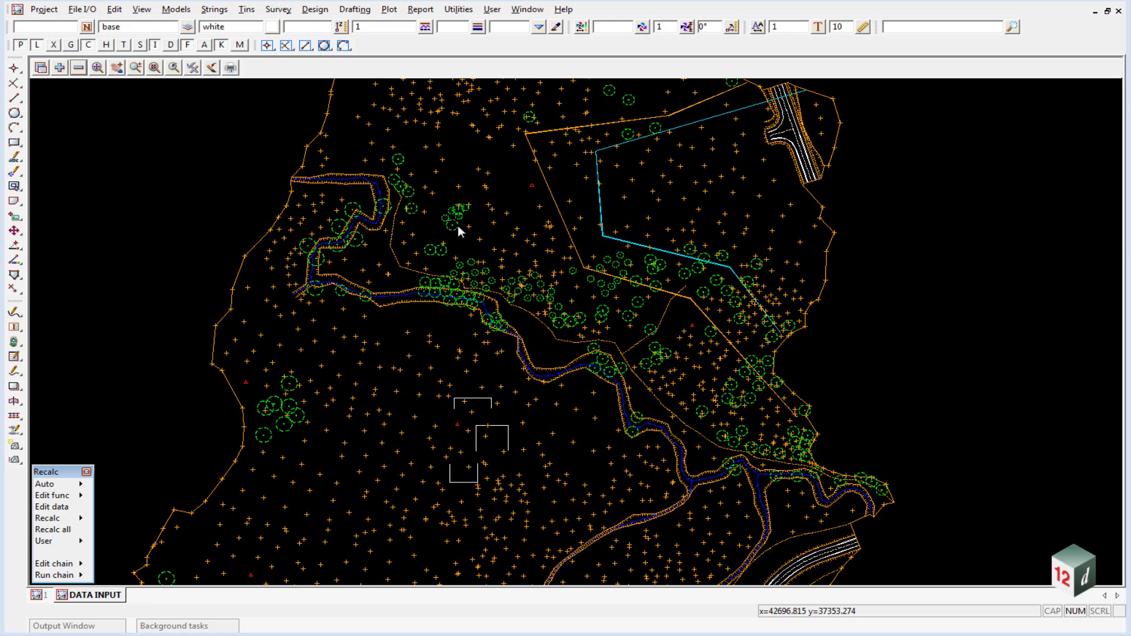
{"action": "mouse_move", "coordinate": [319, 241]}
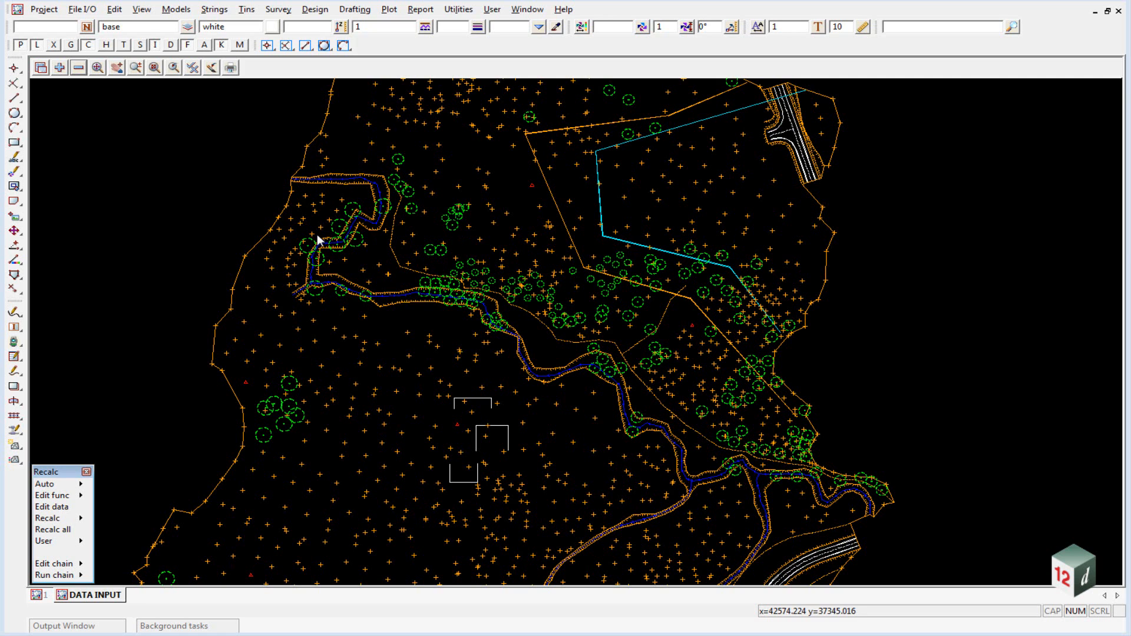
{"action": "mouse_move", "coordinate": [442, 271]}
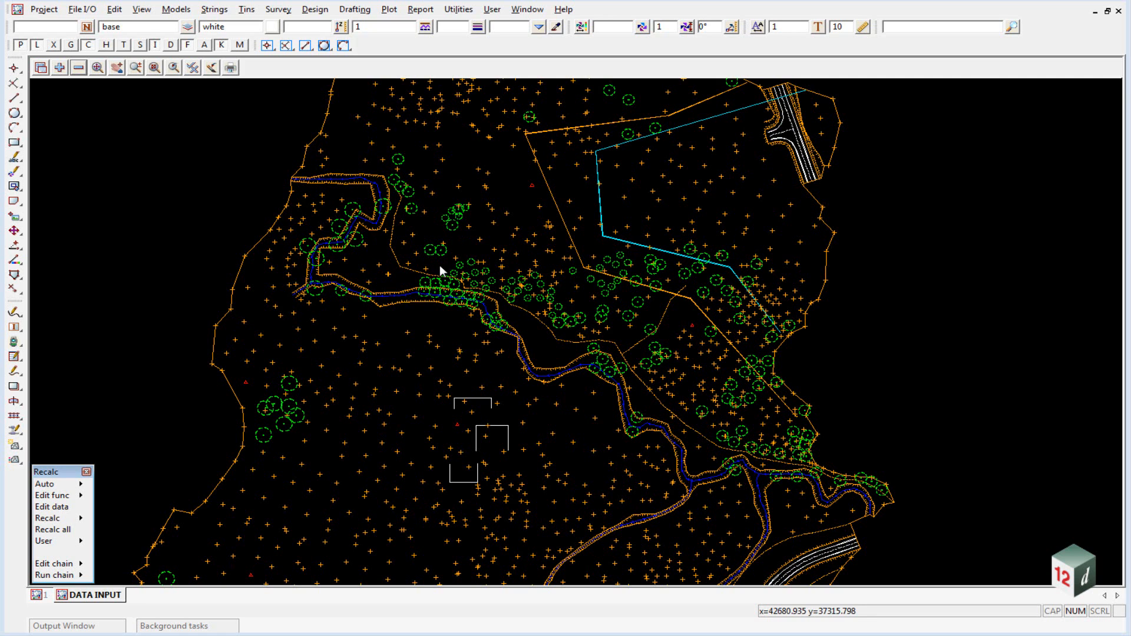
Open the DWG/DXF/DXB data reader and browse to pick TRIANGLES.dwg
{"action": "left_click", "coordinate": [80, 9]}
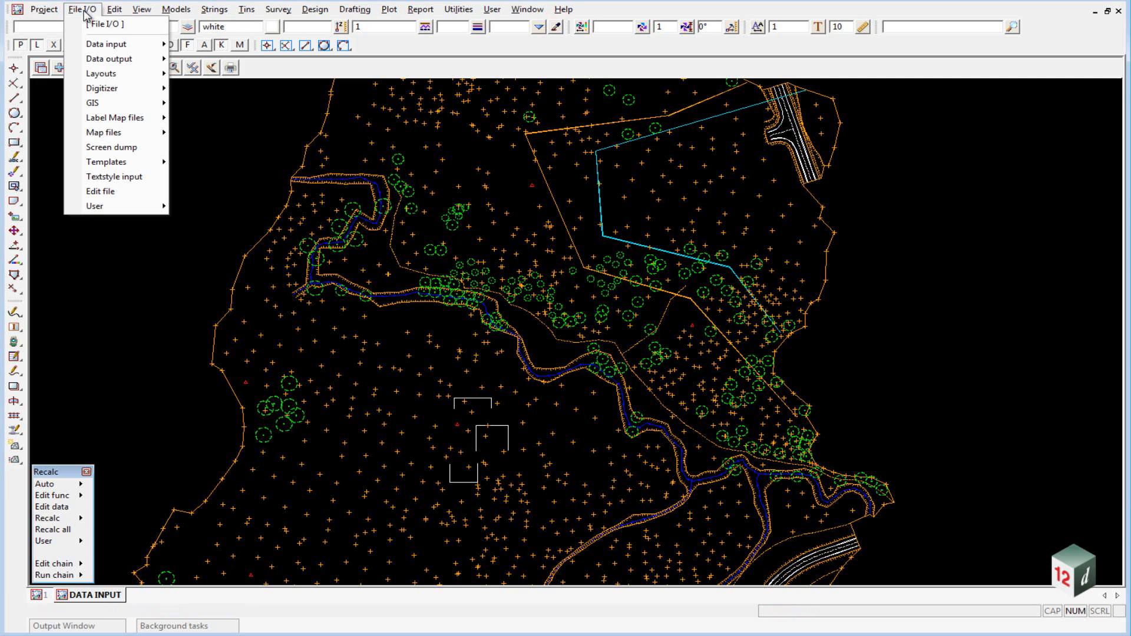
{"action": "left_click", "coordinate": [106, 43]}
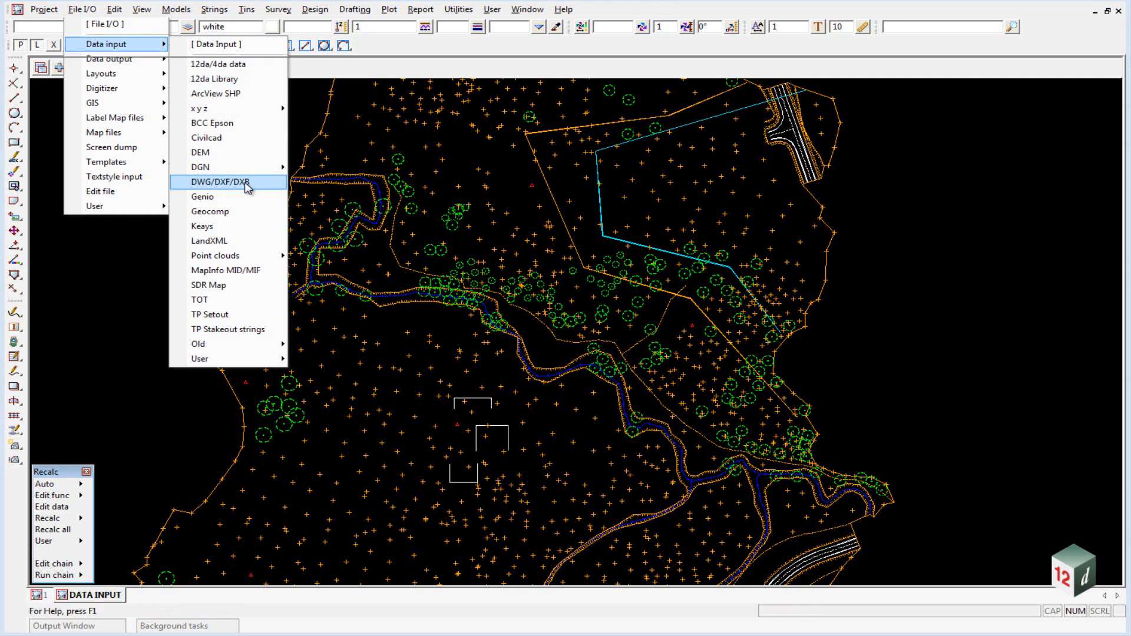
{"action": "left_click", "coordinate": [219, 181]}
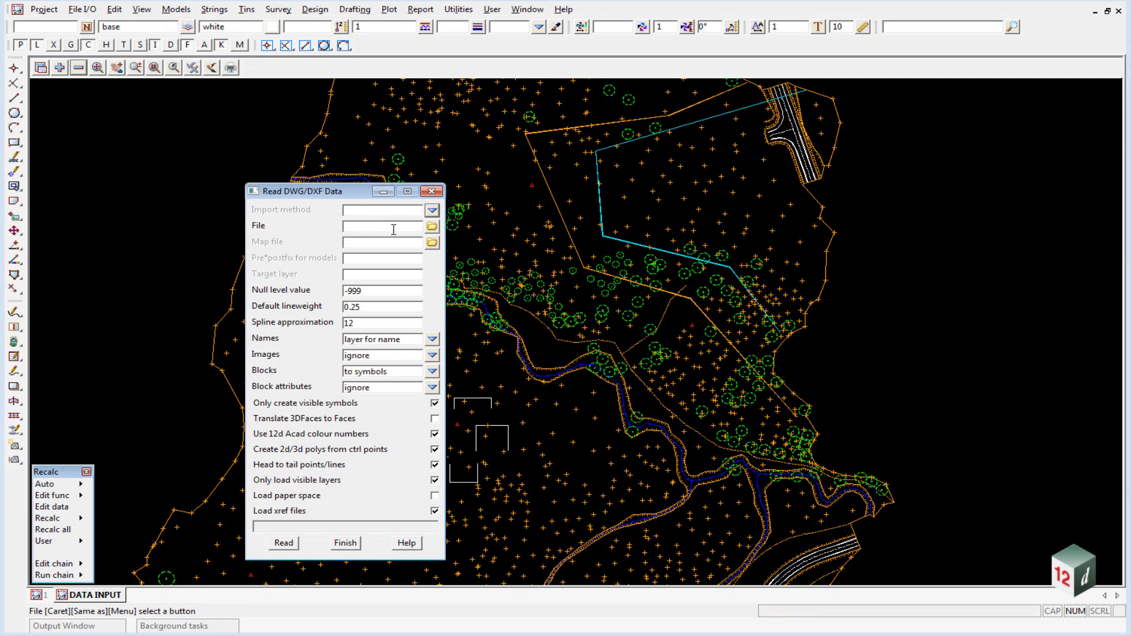
{"action": "left_click", "coordinate": [431, 226]}
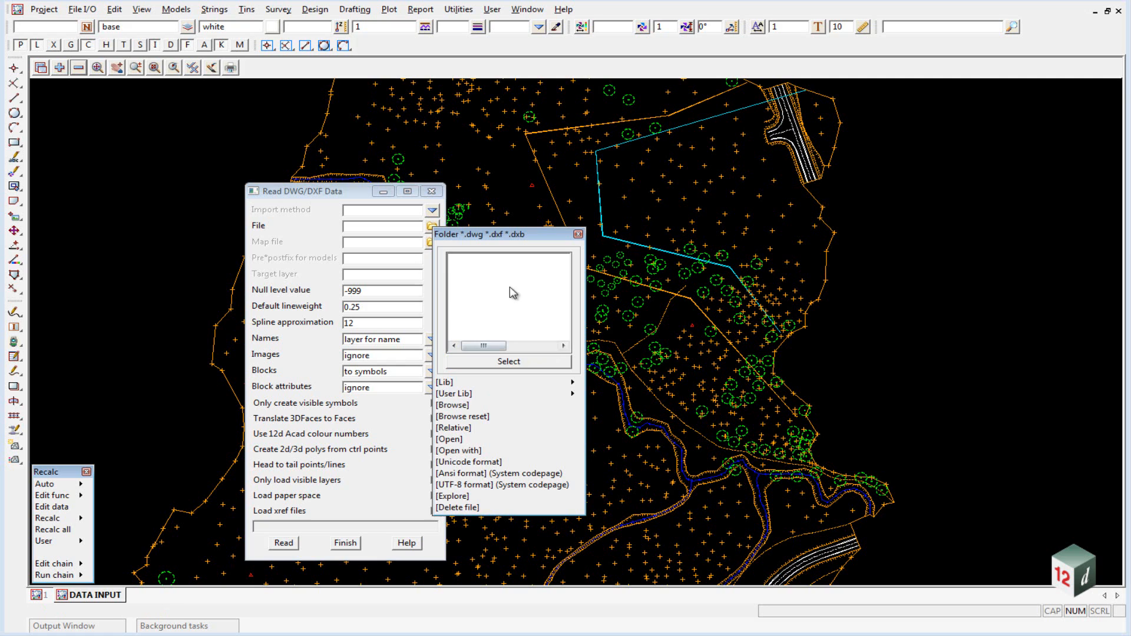
{"action": "mouse_move", "coordinate": [463, 263]}
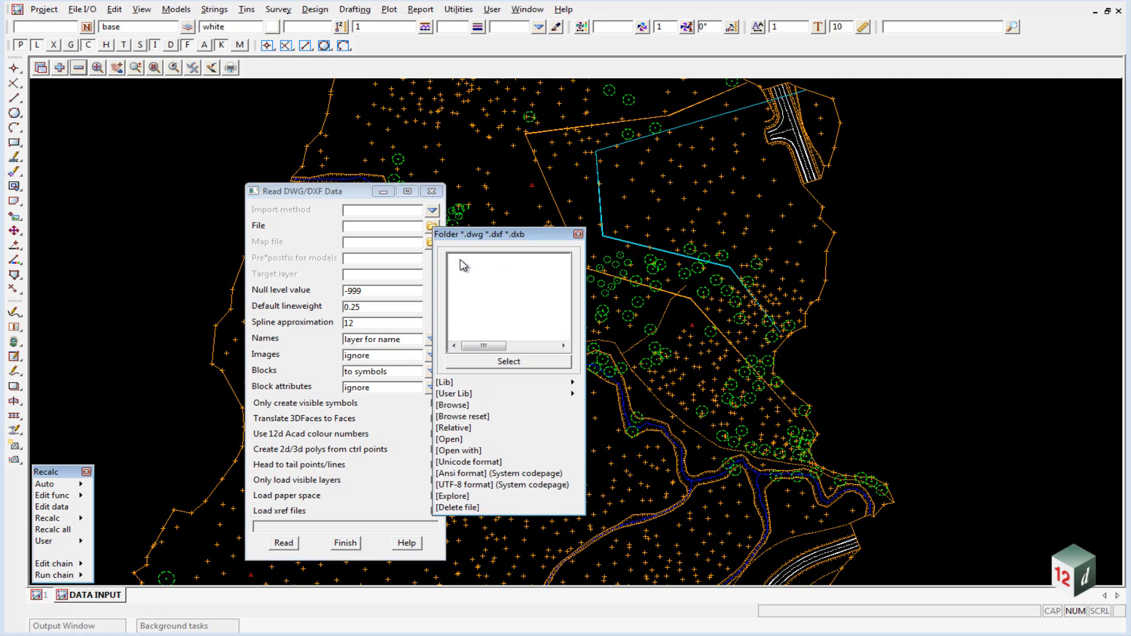
{"action": "mouse_move", "coordinate": [458, 410]}
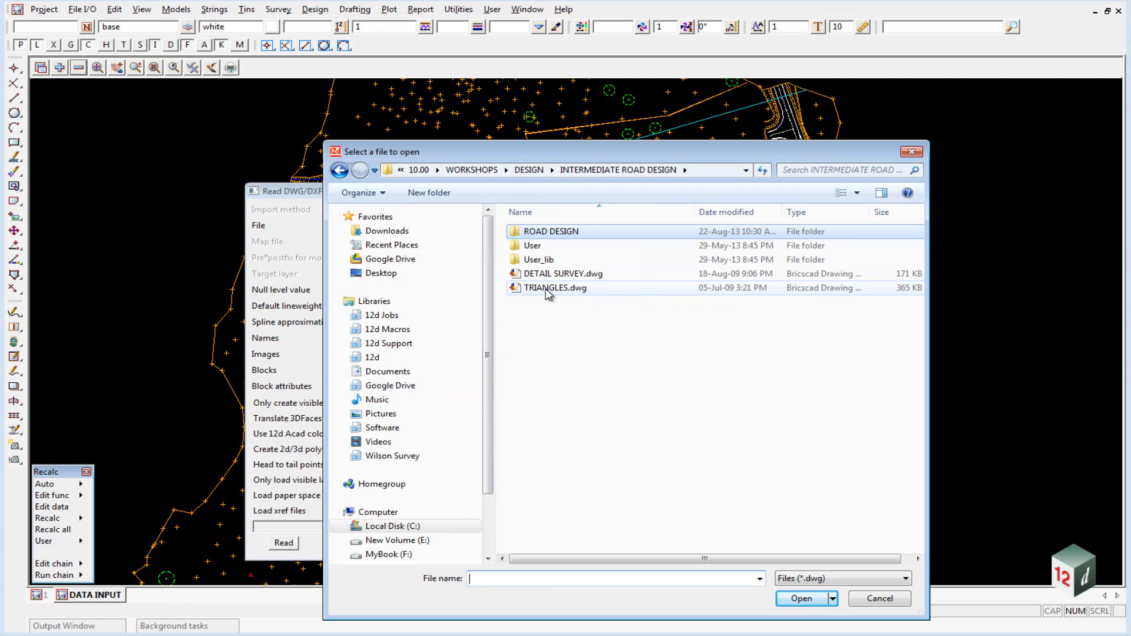
{"action": "mouse_move", "coordinate": [552, 292]}
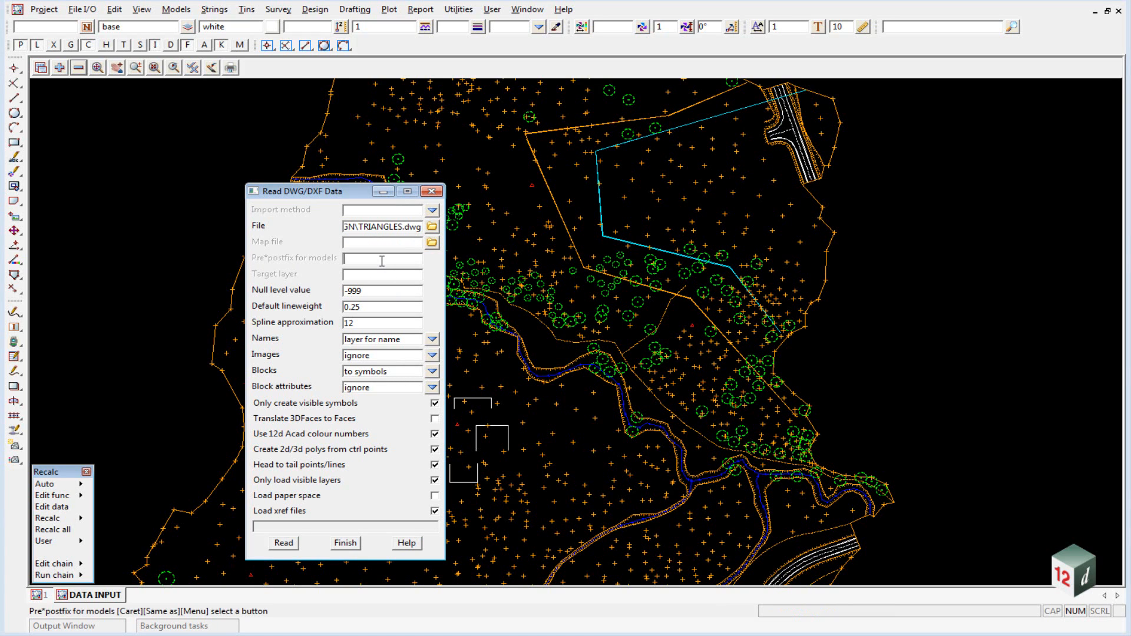
Enter 'survey' as the model prefix and 0 as the null level value
{"action": "type", "text": "survey"}
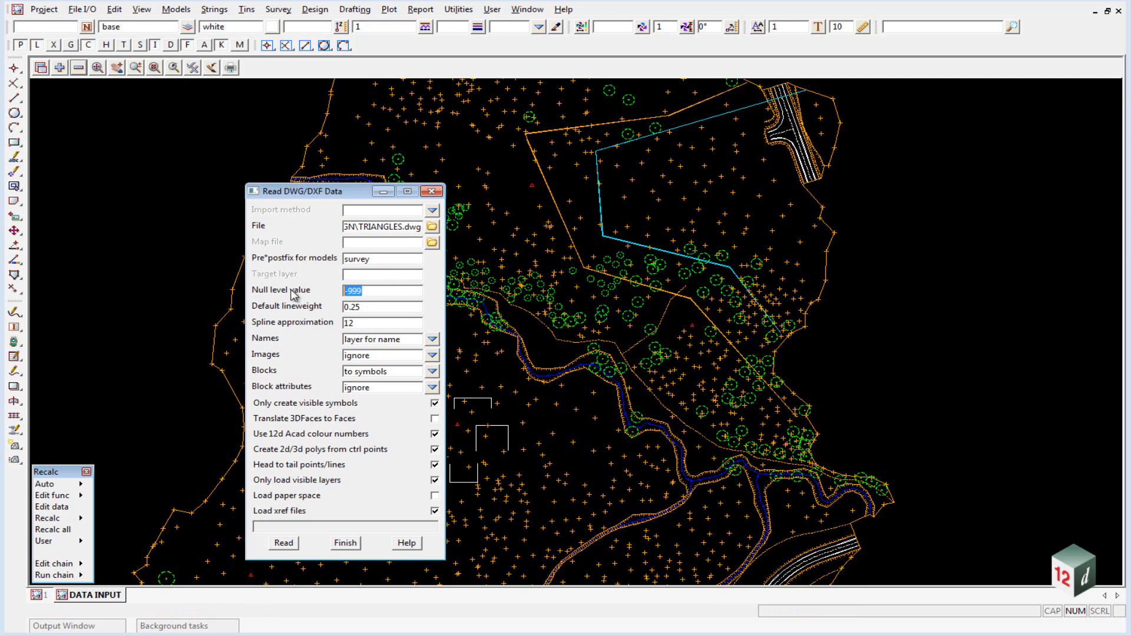
{"action": "type", "text": "0"}
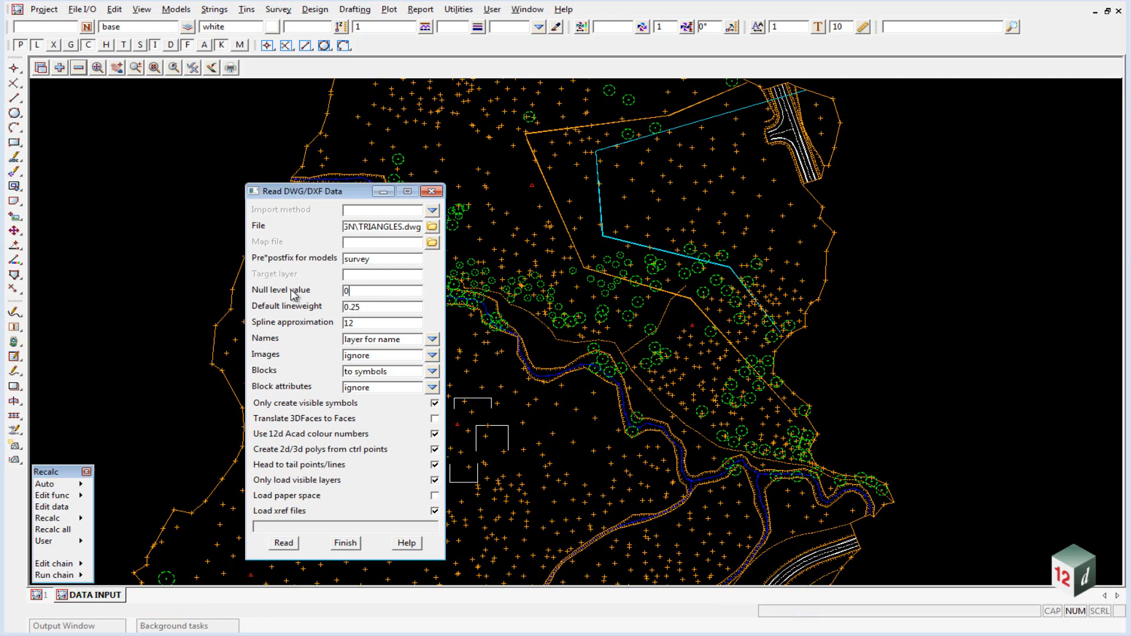
{"action": "mouse_move", "coordinate": [510, 433]}
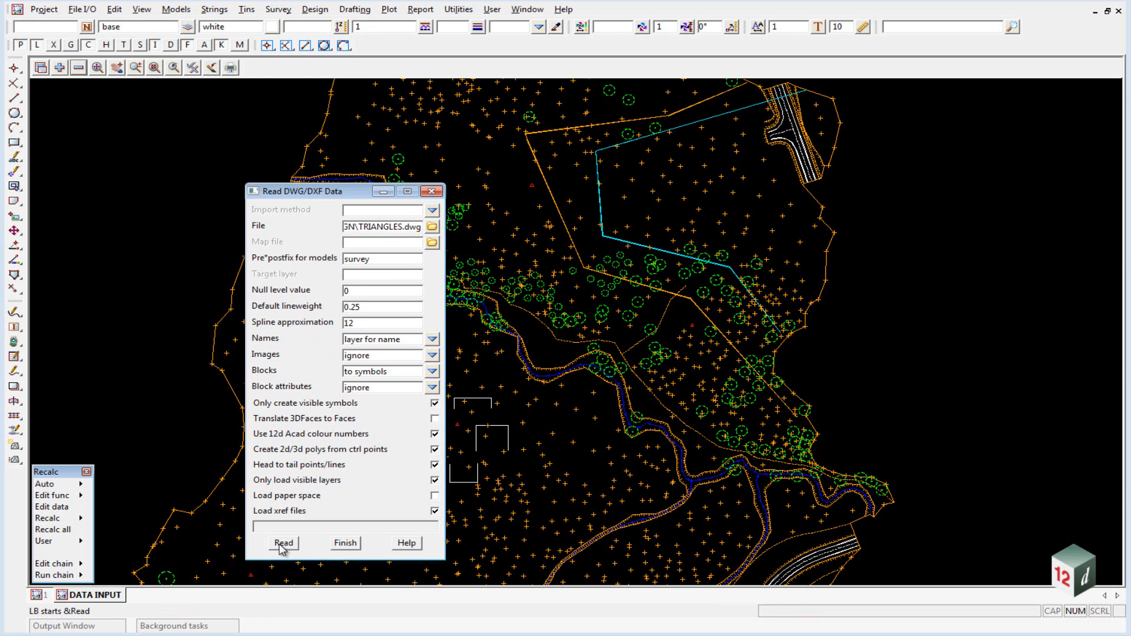
Read TRIANGLES.dwg into model 'survey TRIANGLES' and close the import panels
{"action": "left_click", "coordinate": [283, 542]}
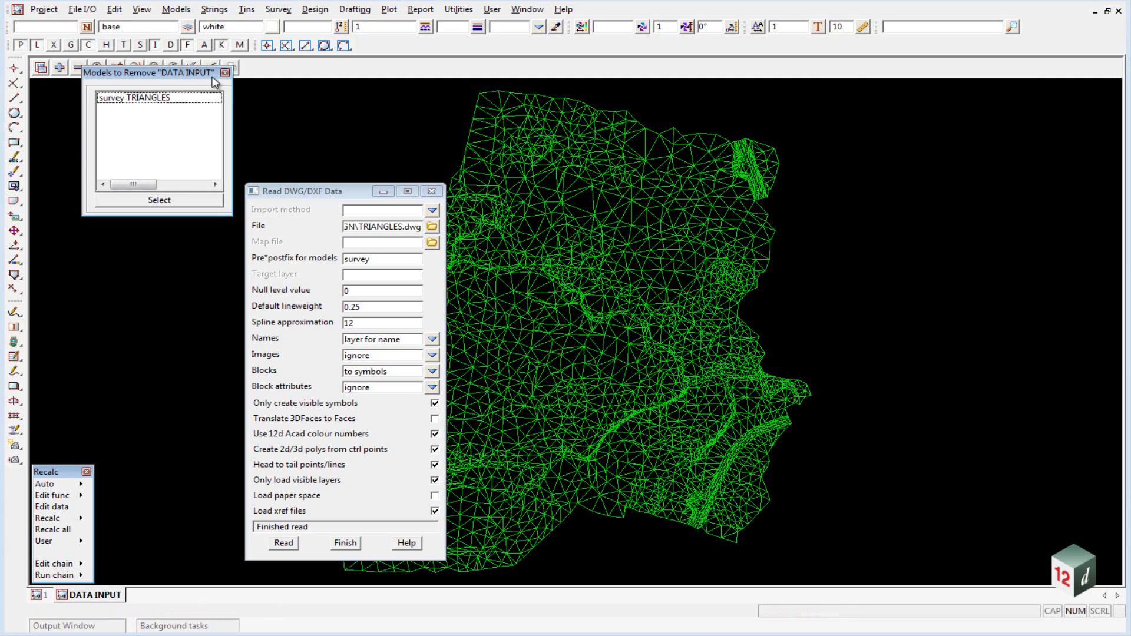
{"action": "left_click", "coordinate": [345, 543]}
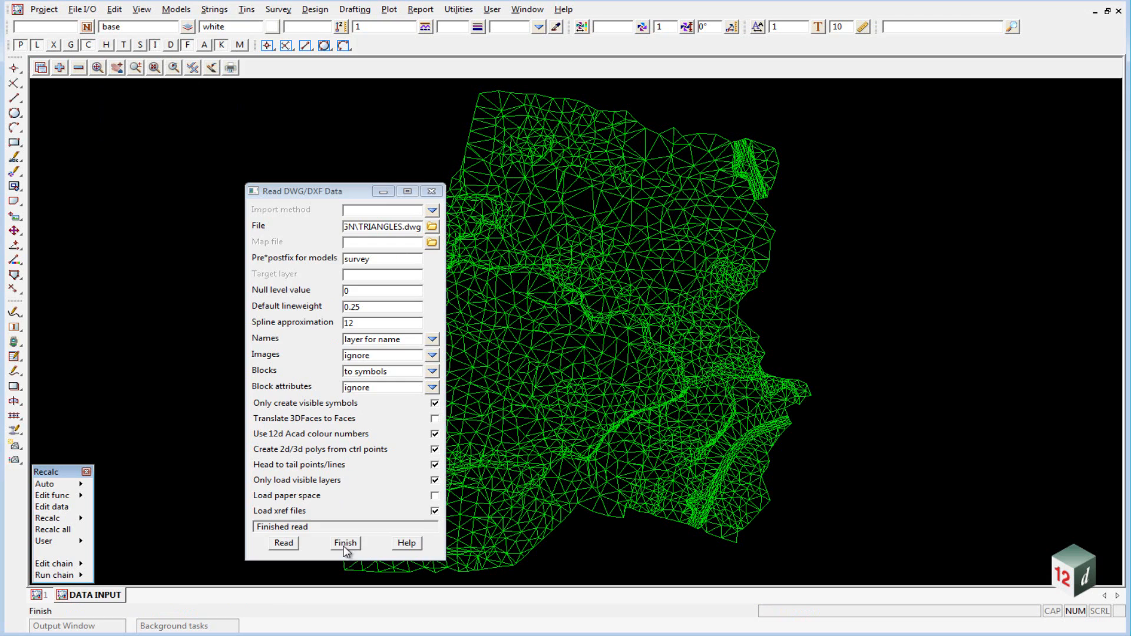
{"action": "left_click", "coordinate": [345, 542]}
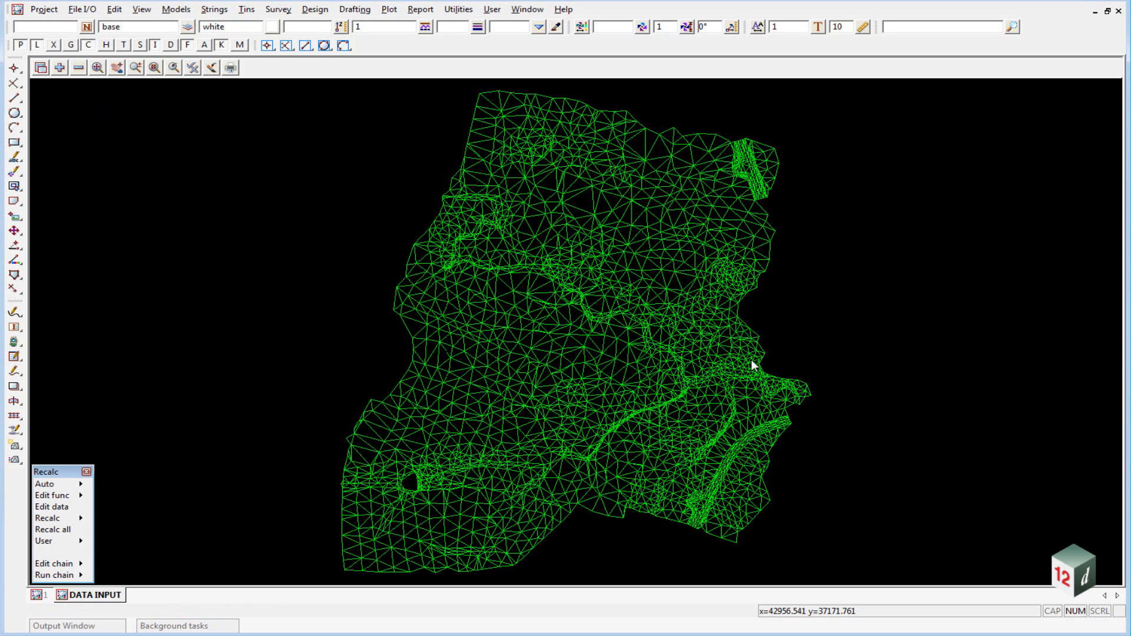
{"action": "mouse_move", "coordinate": [656, 149]}
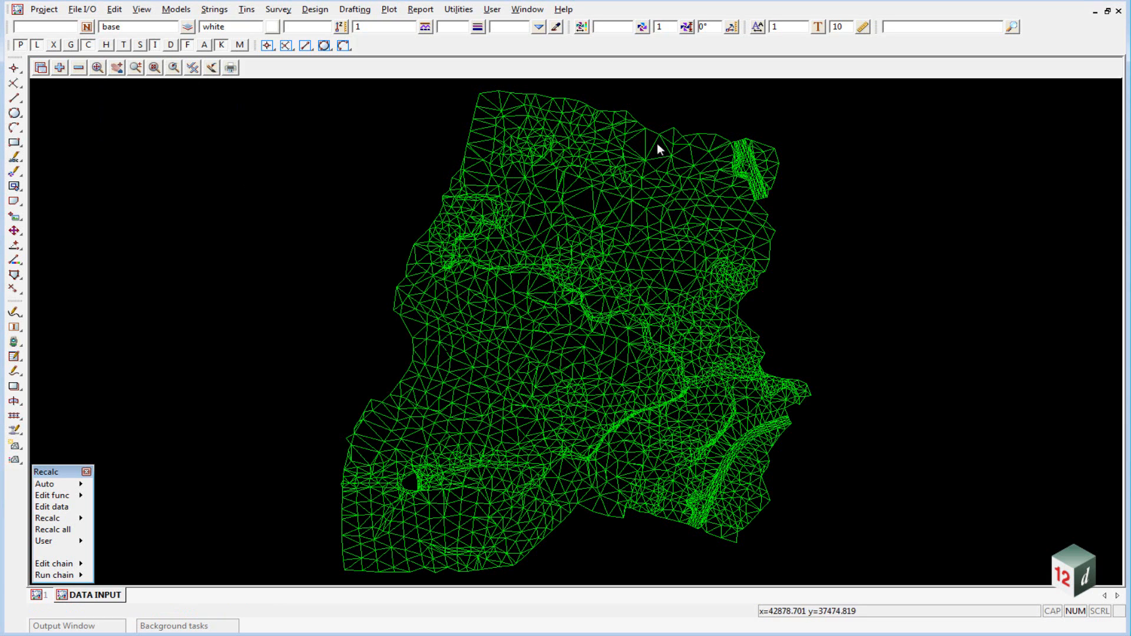
{"action": "mouse_move", "coordinate": [784, 462]}
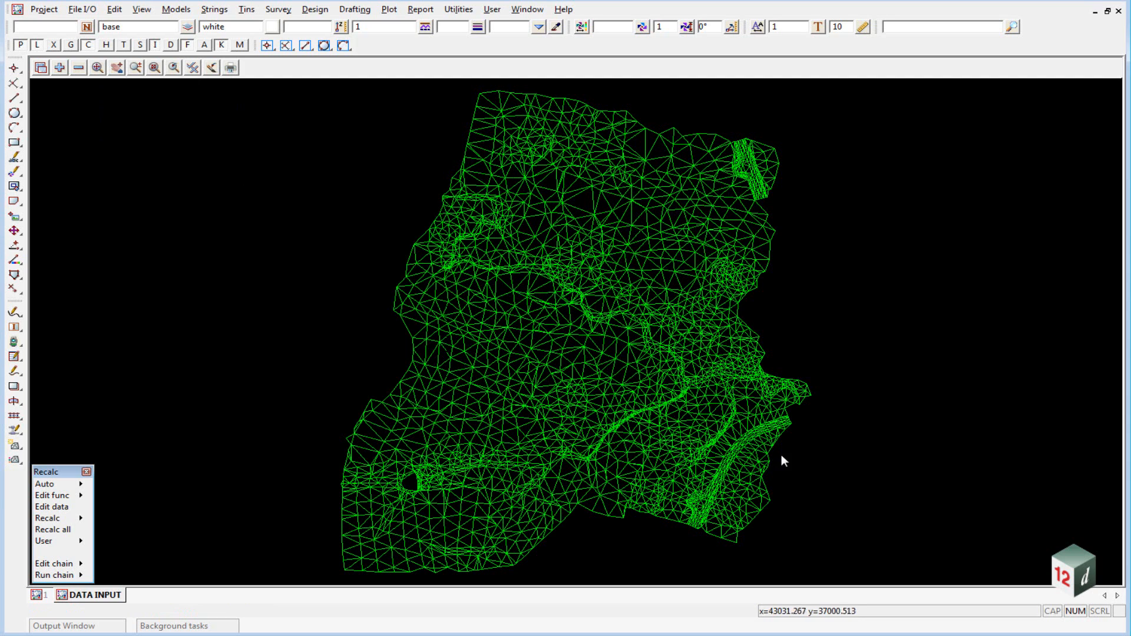
{"action": "mouse_move", "coordinate": [246, 9]}
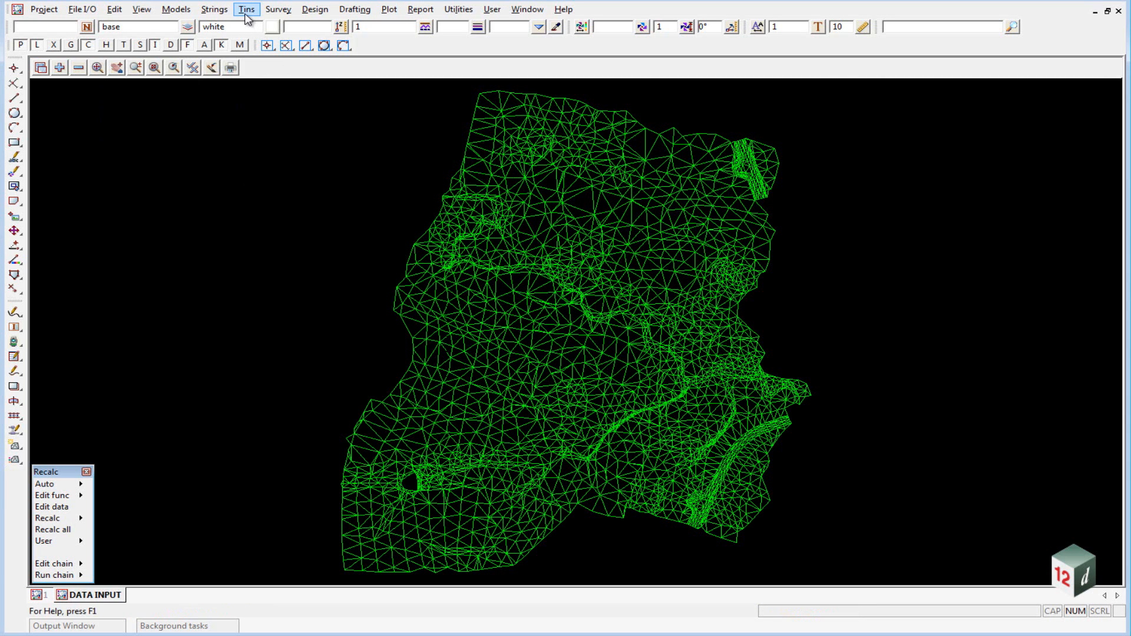
Start a Triangulate data tin named GROUND and colour it magenta
{"action": "left_click", "coordinate": [247, 9]}
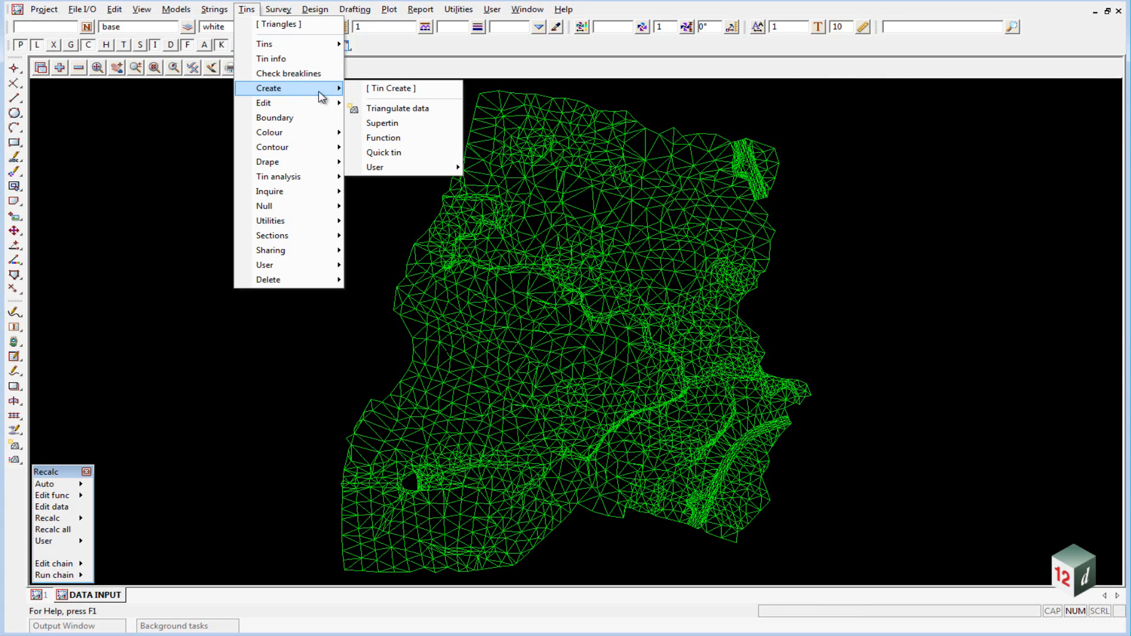
{"action": "left_click", "coordinate": [397, 108]}
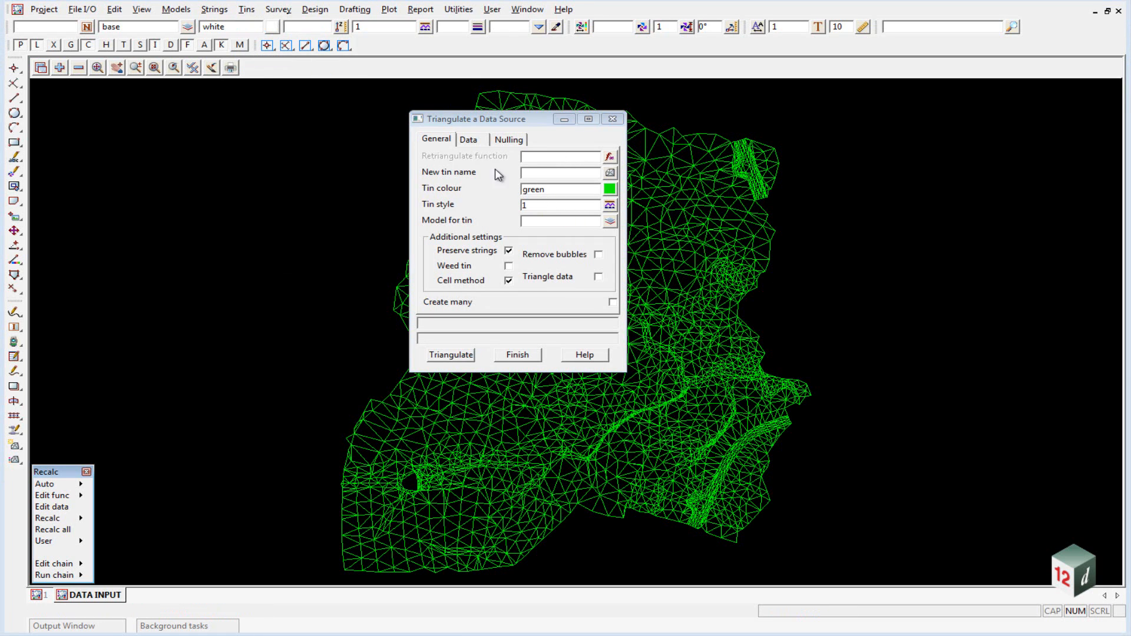
{"action": "mouse_move", "coordinate": [451, 167]}
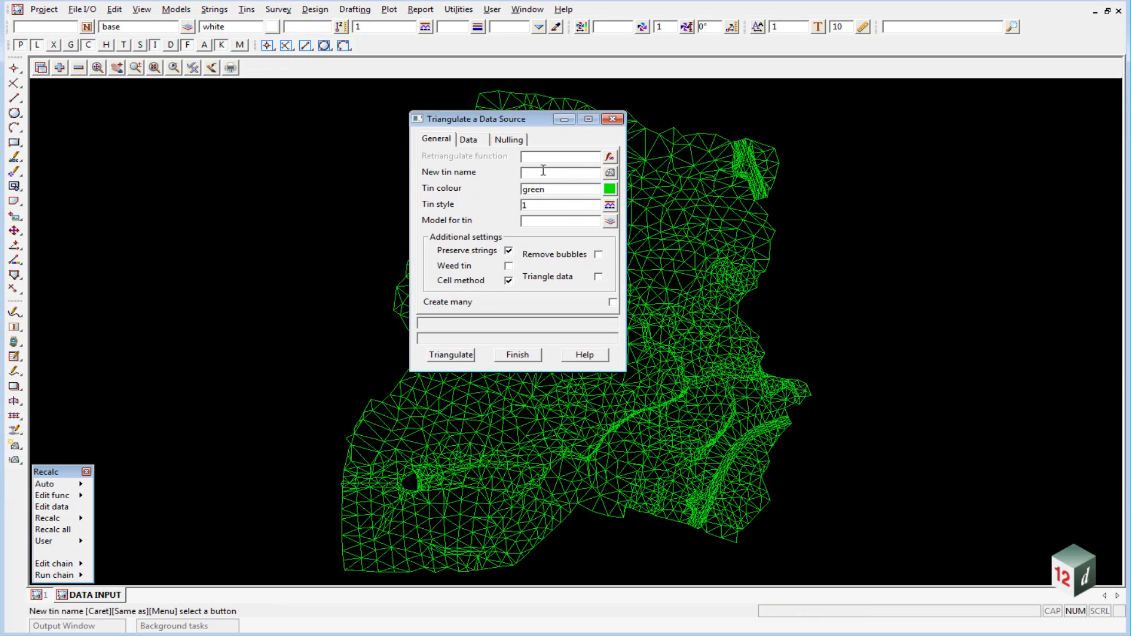
{"action": "mouse_move", "coordinate": [543, 173]}
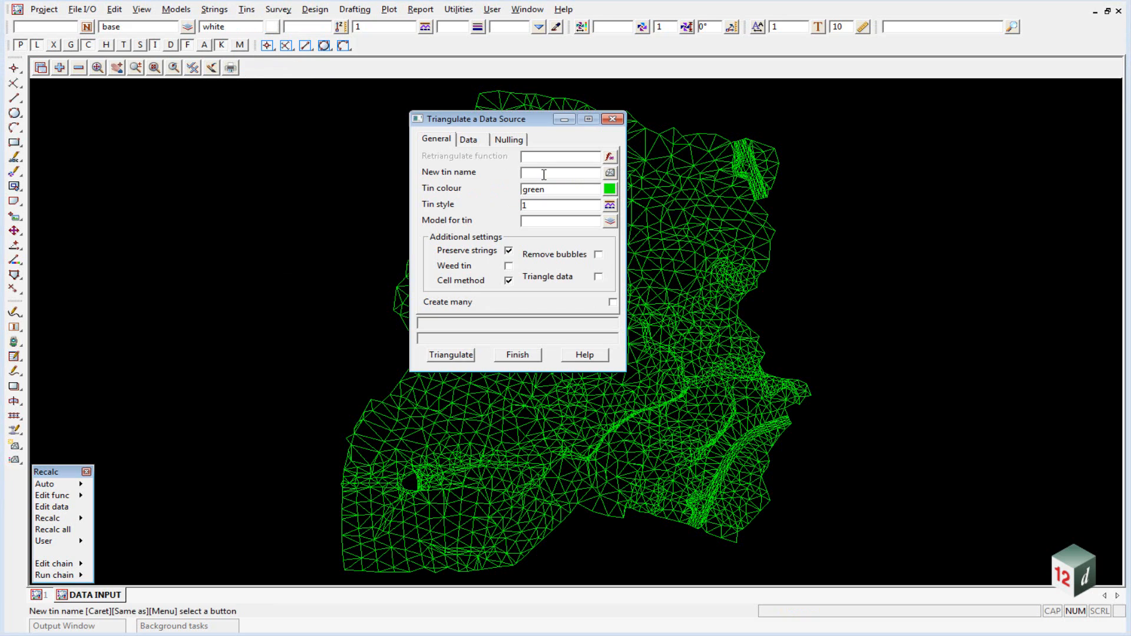
{"action": "type", "text": "GROUND"}
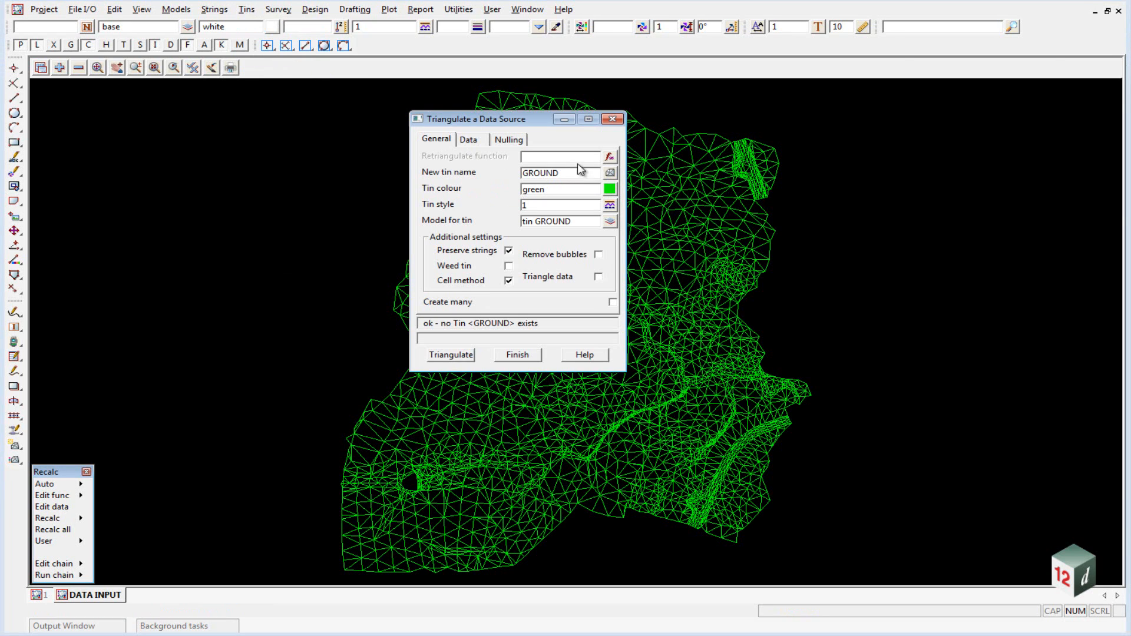
{"action": "left_click", "coordinate": [559, 221]}
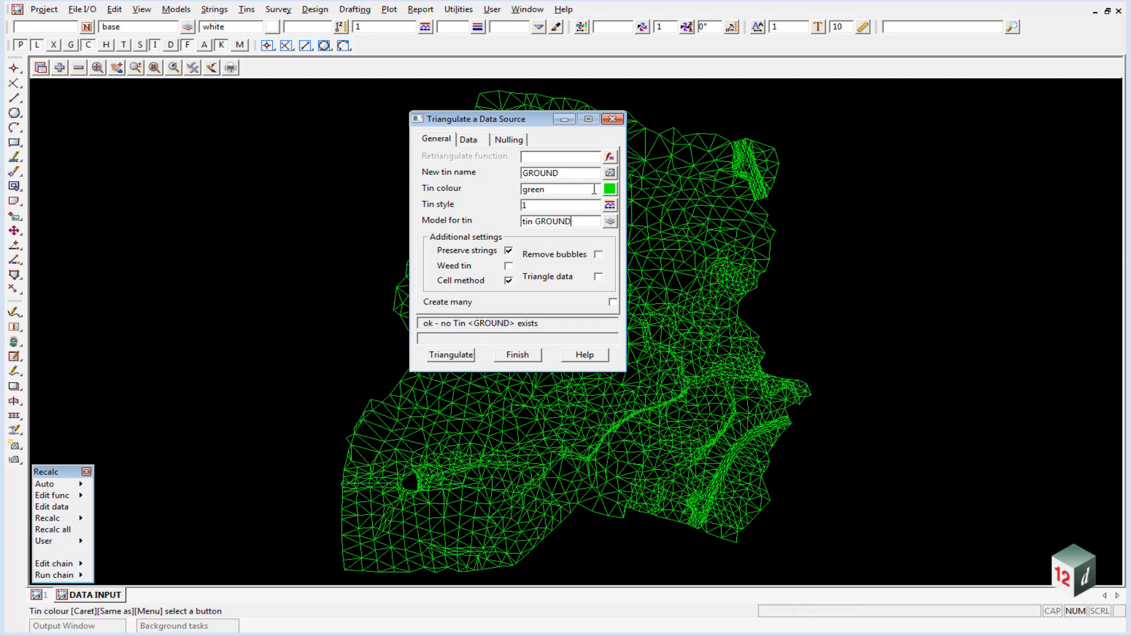
{"action": "left_click", "coordinate": [608, 189]}
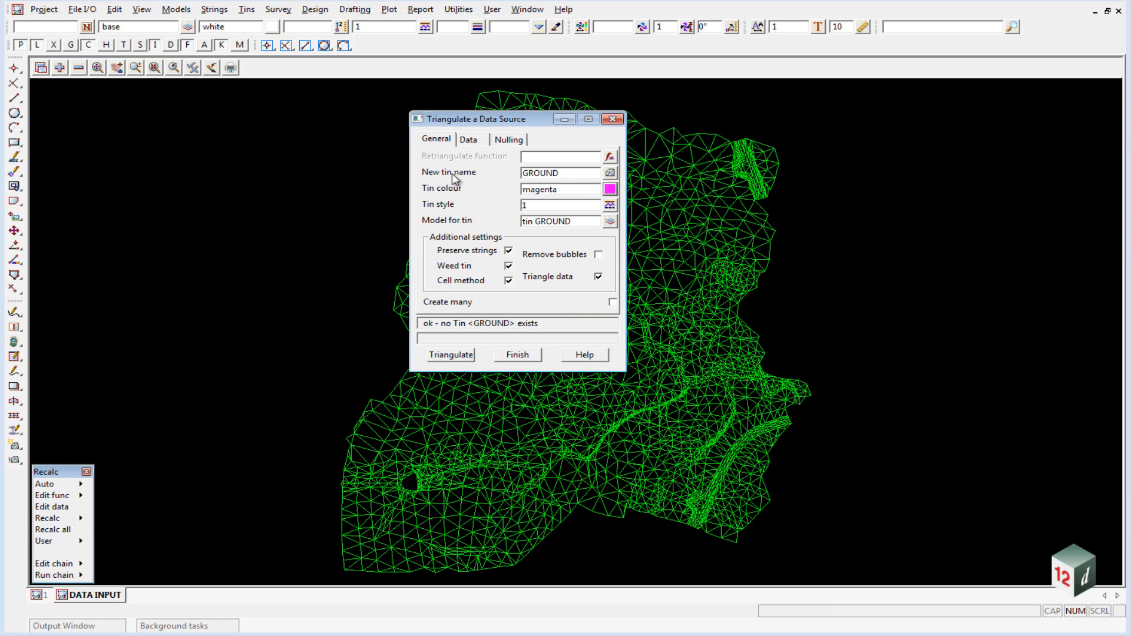
{"action": "left_click", "coordinate": [468, 139]}
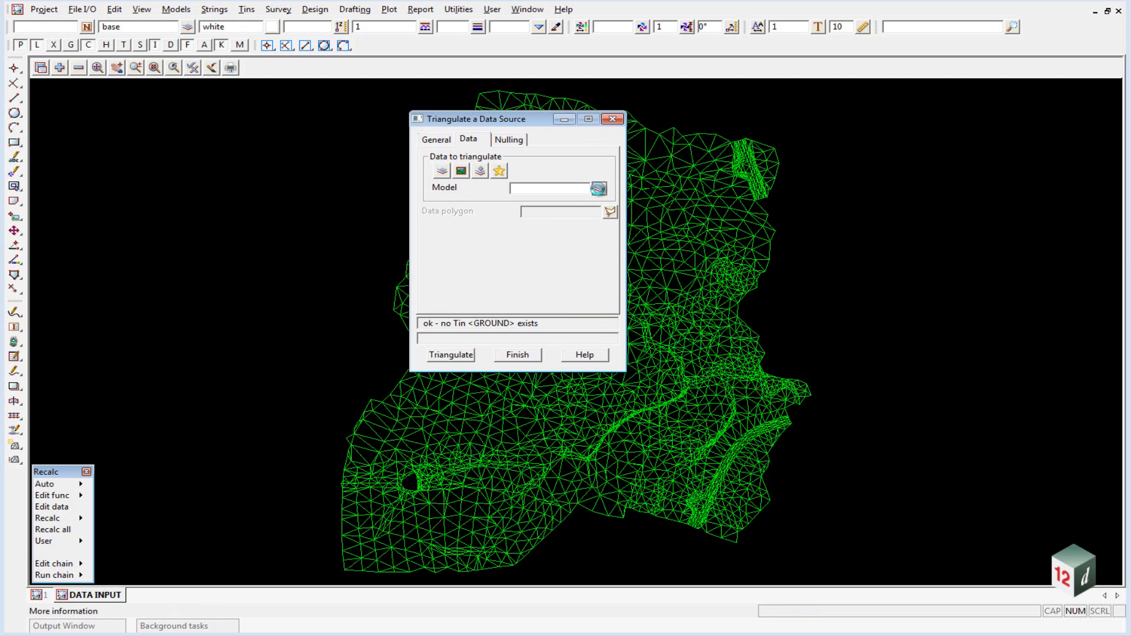
Select the DATA INPUT survey models as the GROUND tin's data
{"action": "left_click", "coordinate": [598, 188]}
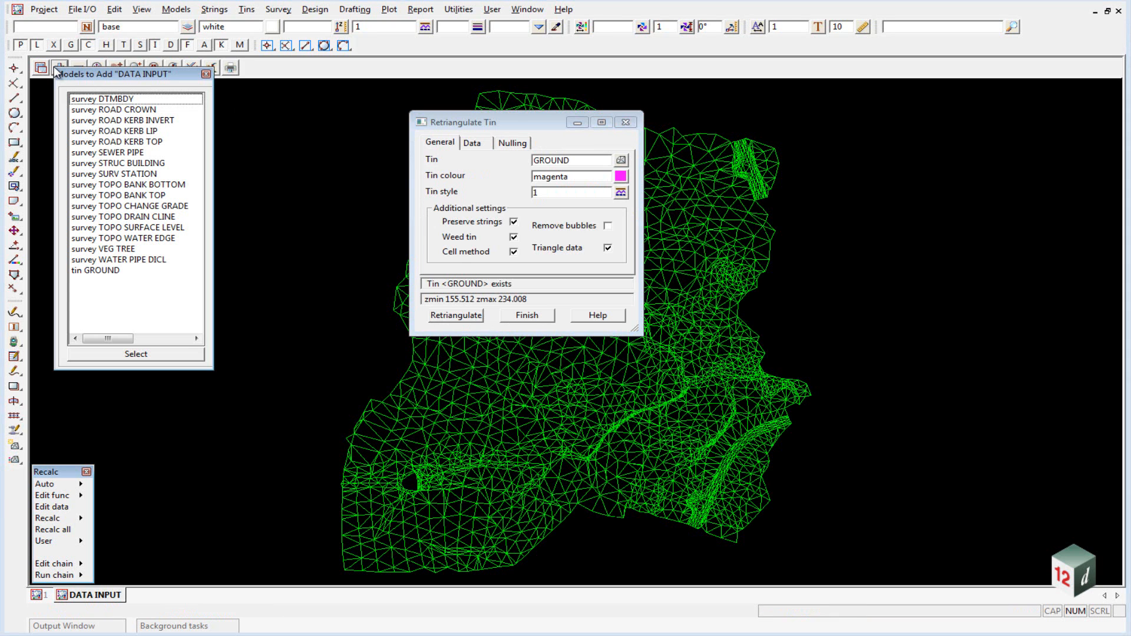
{"action": "mouse_move", "coordinate": [96, 278]}
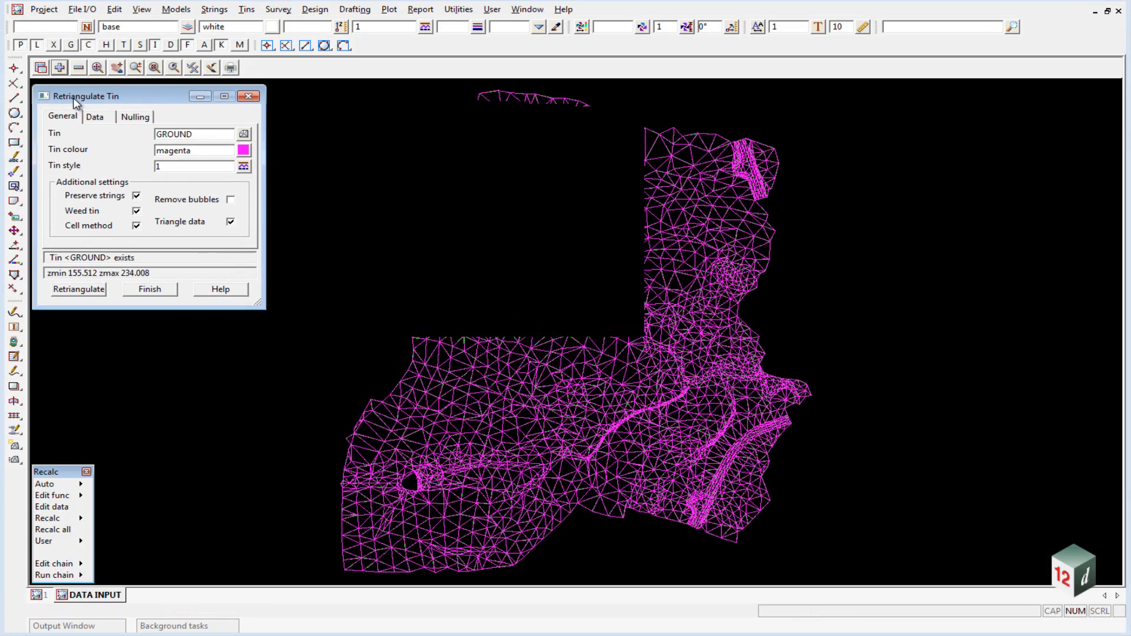
{"action": "left_click", "coordinate": [78, 290]}
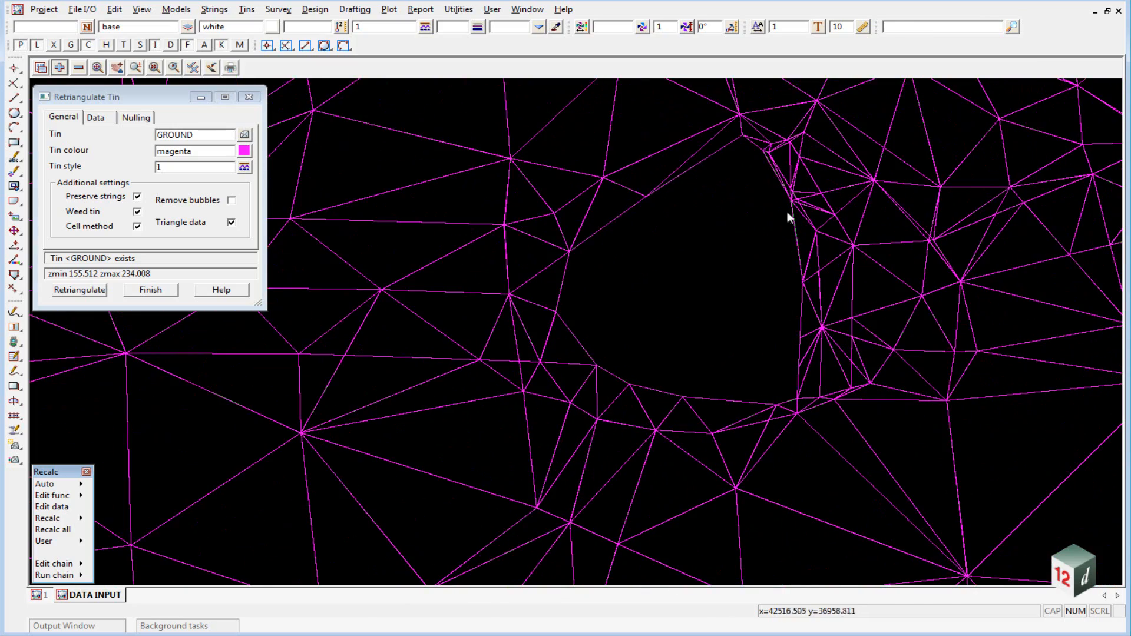
{"action": "left_click", "coordinate": [80, 289]}
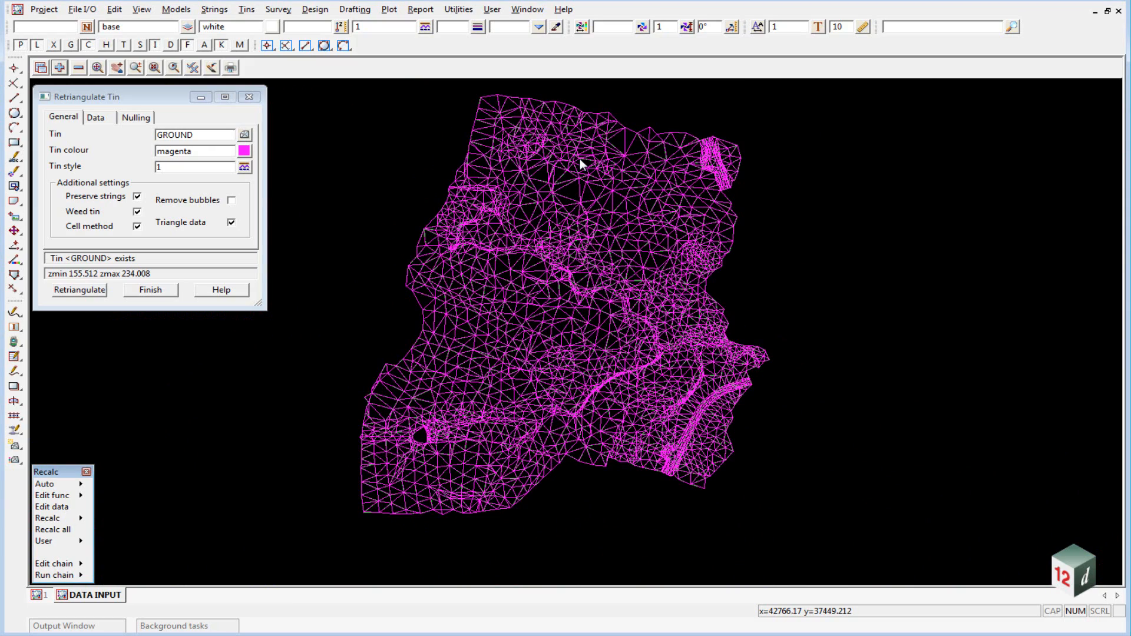
{"action": "mouse_move", "coordinate": [544, 99]}
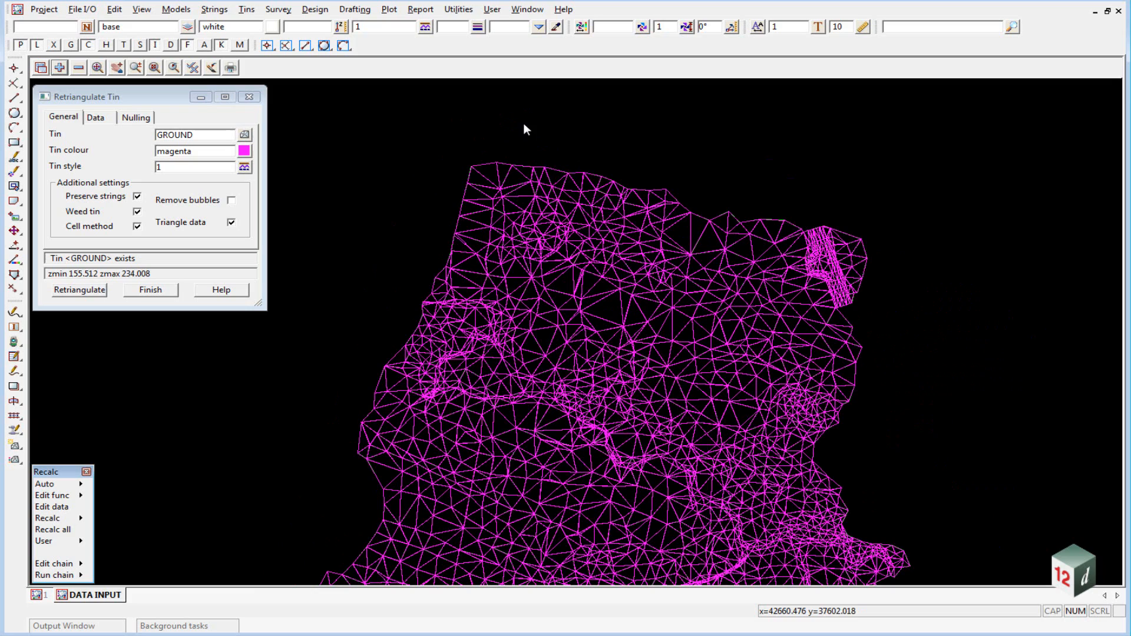
{"action": "mouse_move", "coordinate": [728, 213]}
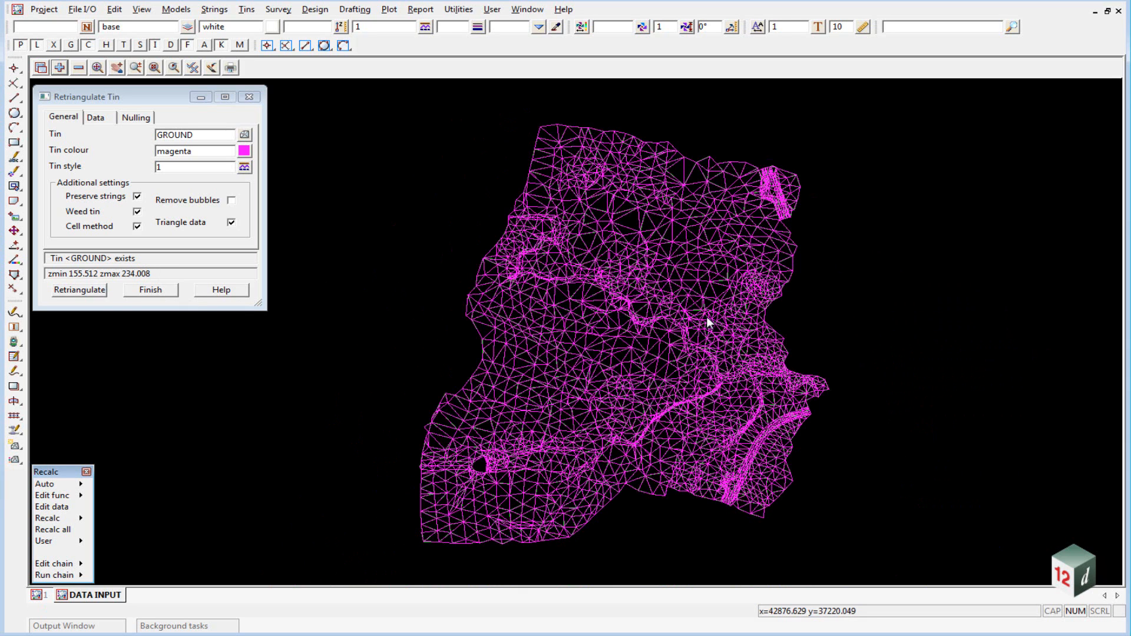
{"action": "mouse_move", "coordinate": [556, 276]}
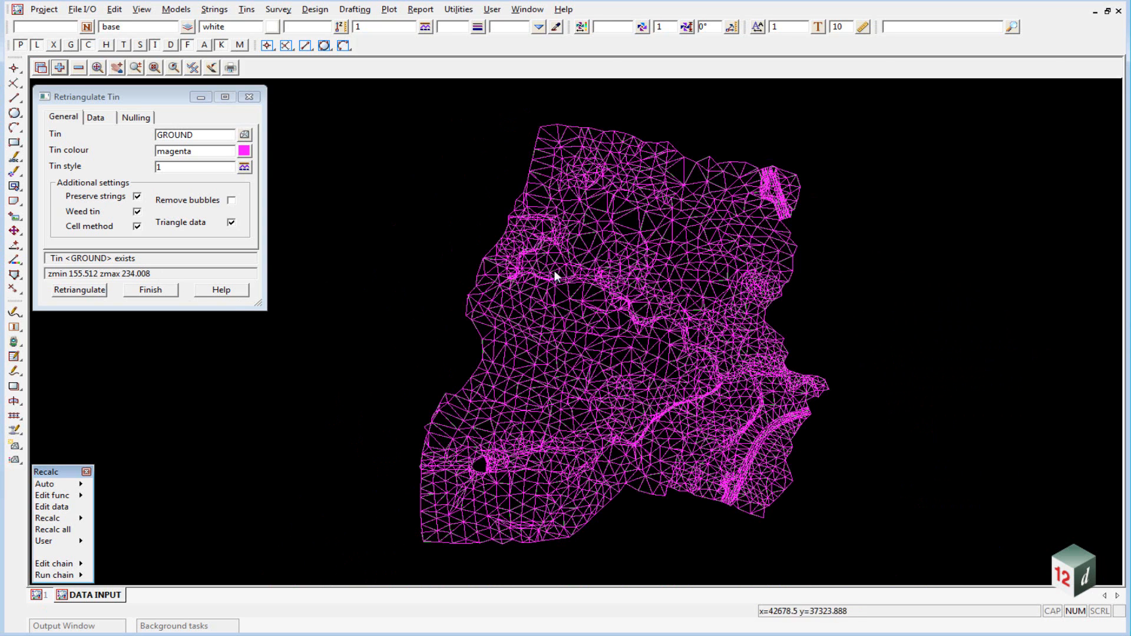
{"action": "left_click", "coordinate": [149, 289]}
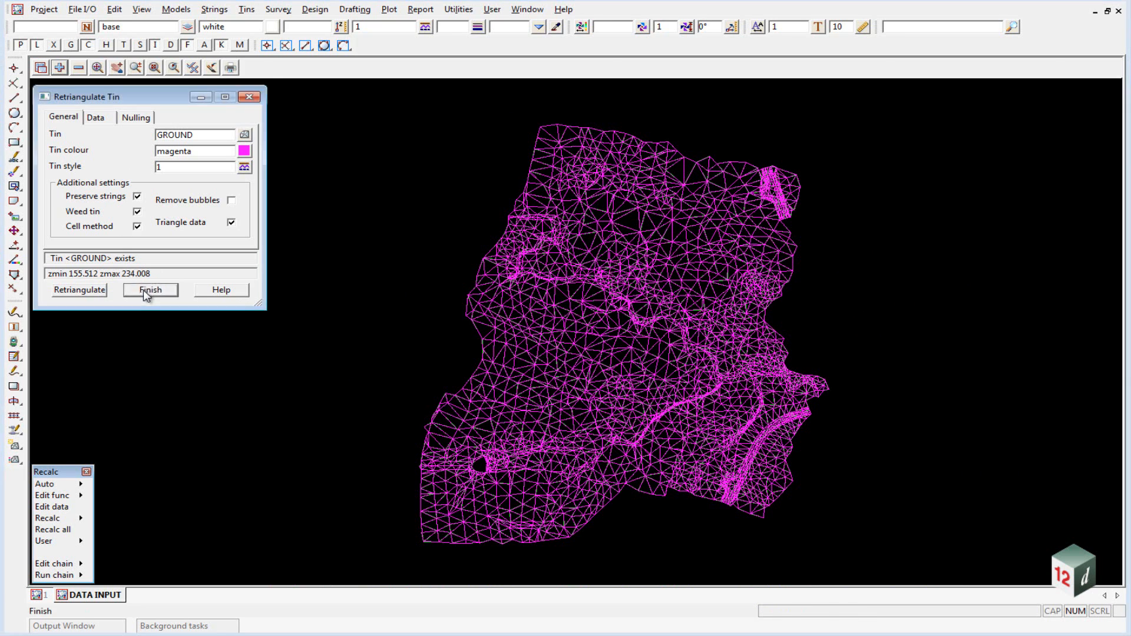
Permanently delete all tins from the project
{"action": "left_click", "coordinate": [246, 9]}
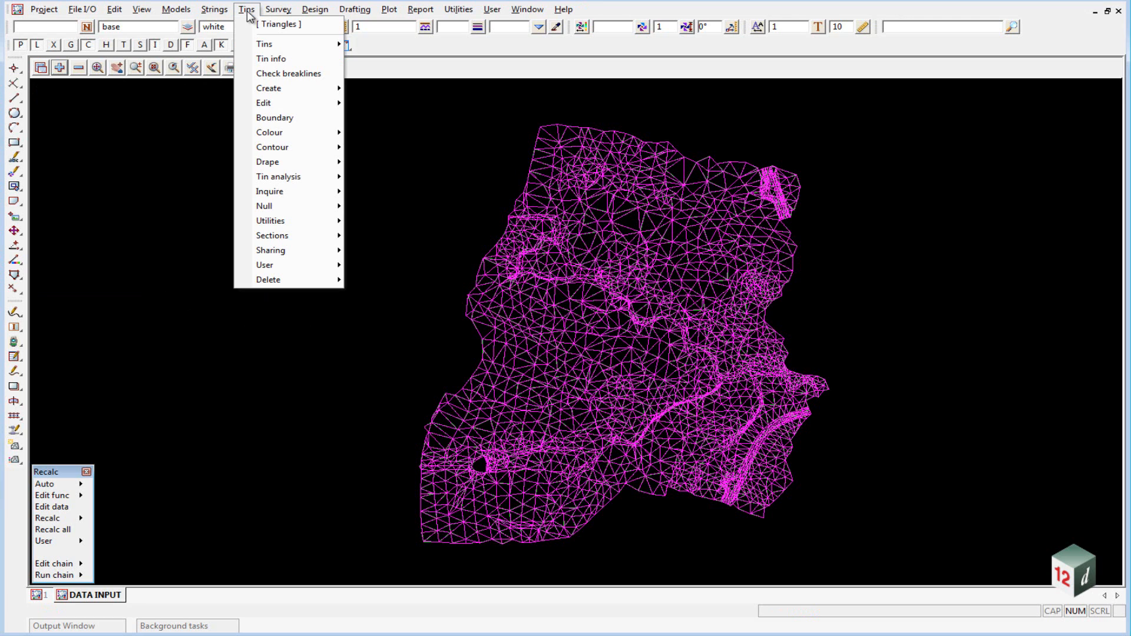
{"action": "left_click", "coordinate": [270, 221]}
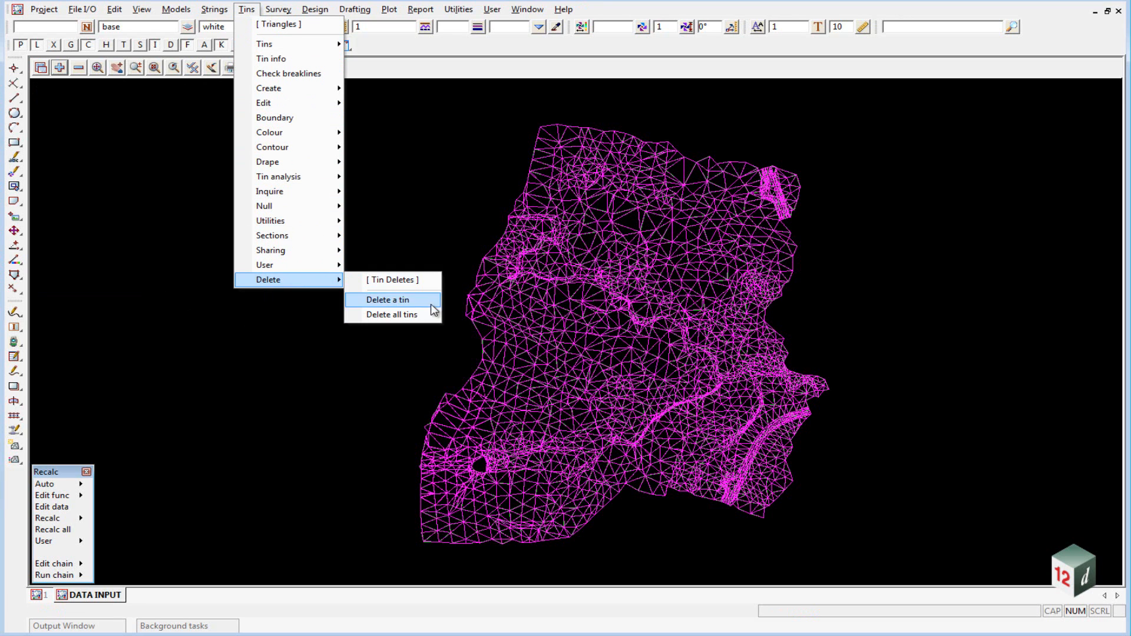
{"action": "left_click", "coordinate": [391, 314]}
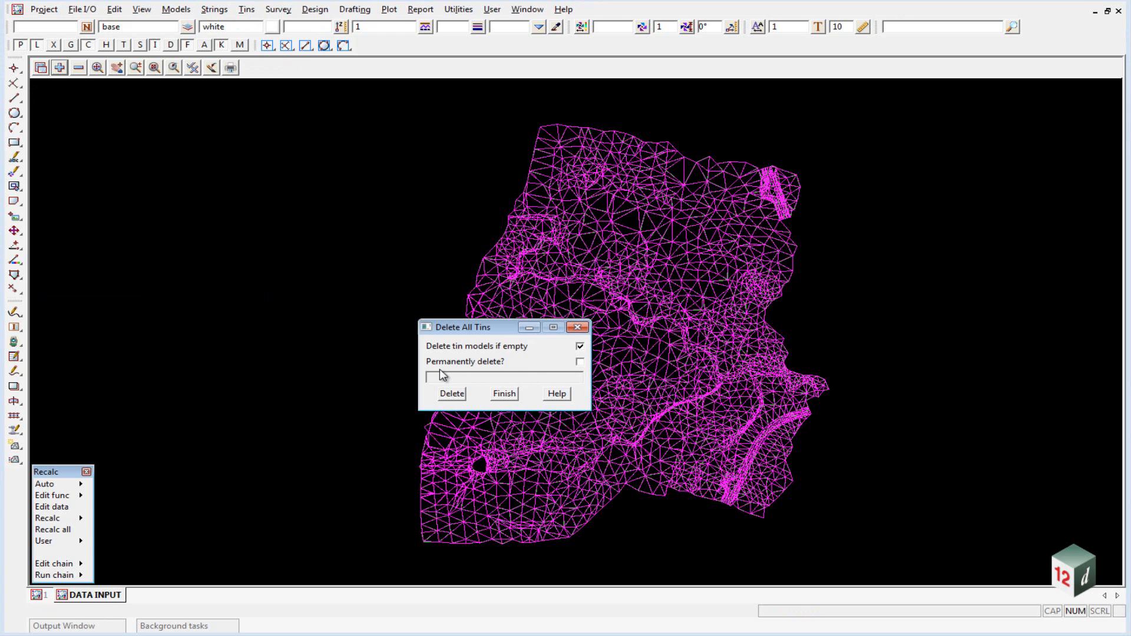
{"action": "left_click", "coordinate": [579, 361]}
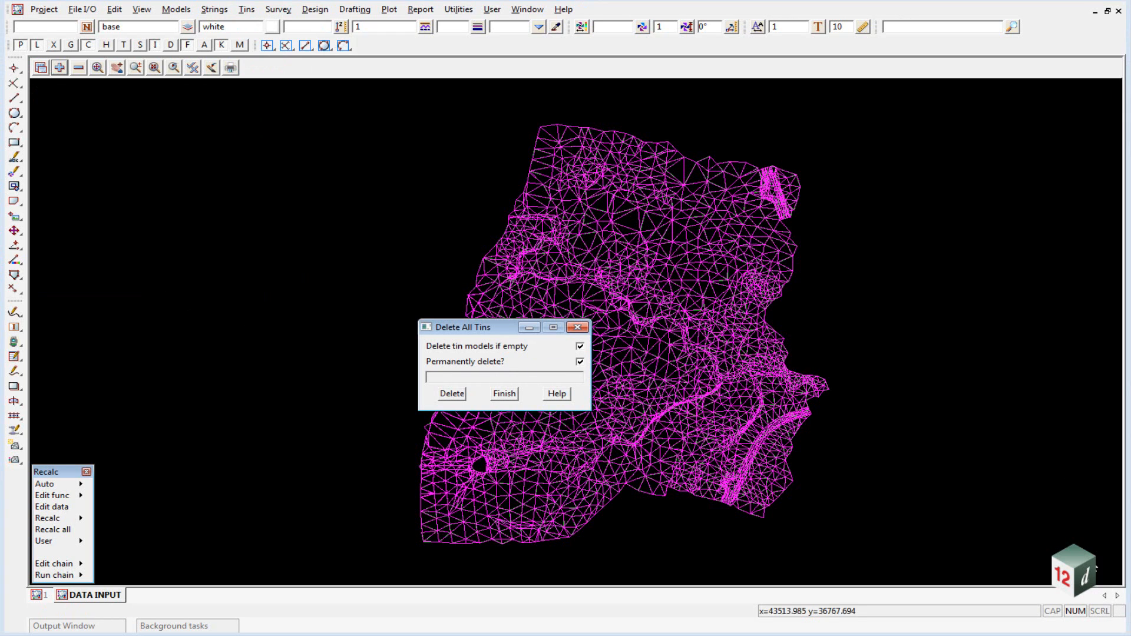
{"action": "left_click", "coordinate": [450, 395]}
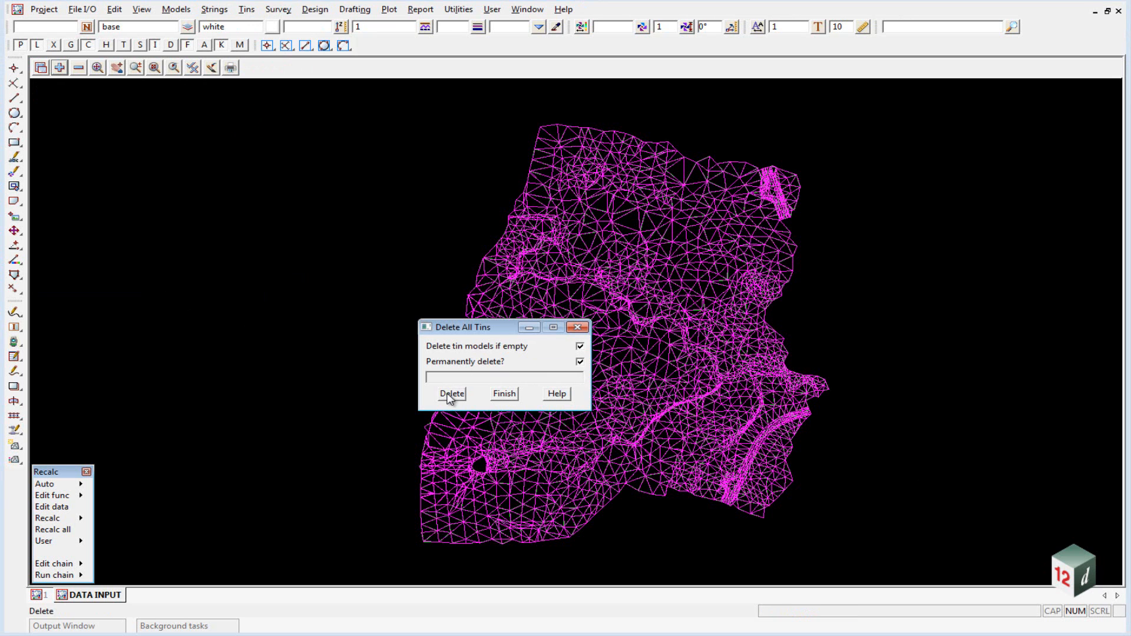
{"action": "left_click", "coordinate": [452, 393]}
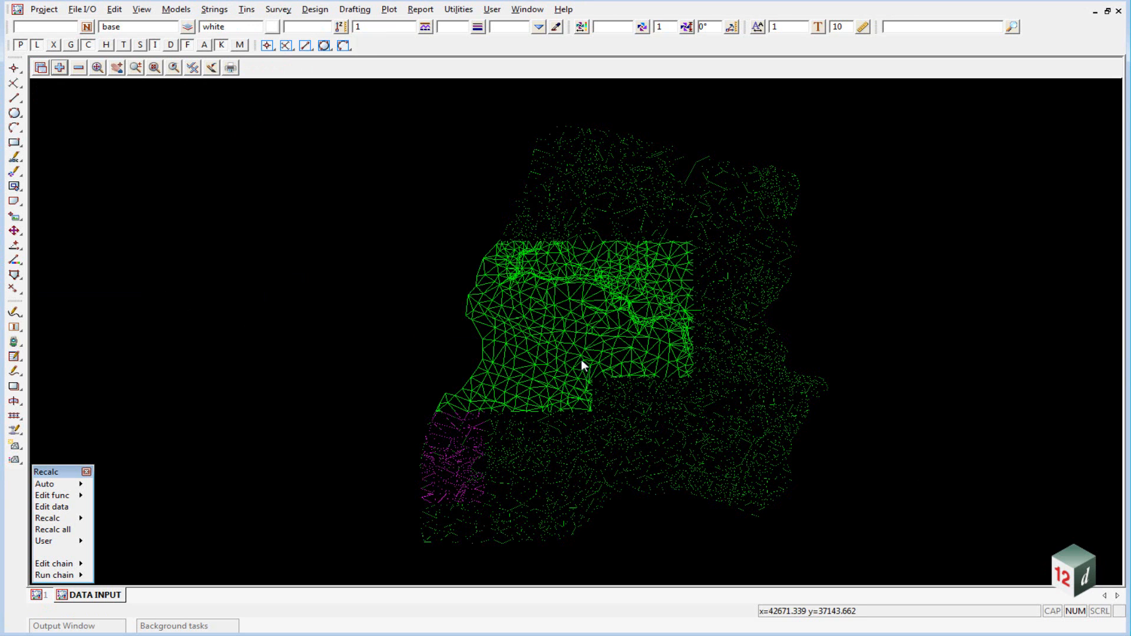
Permanently delete all 17 models, confirming the deletion
{"action": "left_click", "coordinate": [175, 9]}
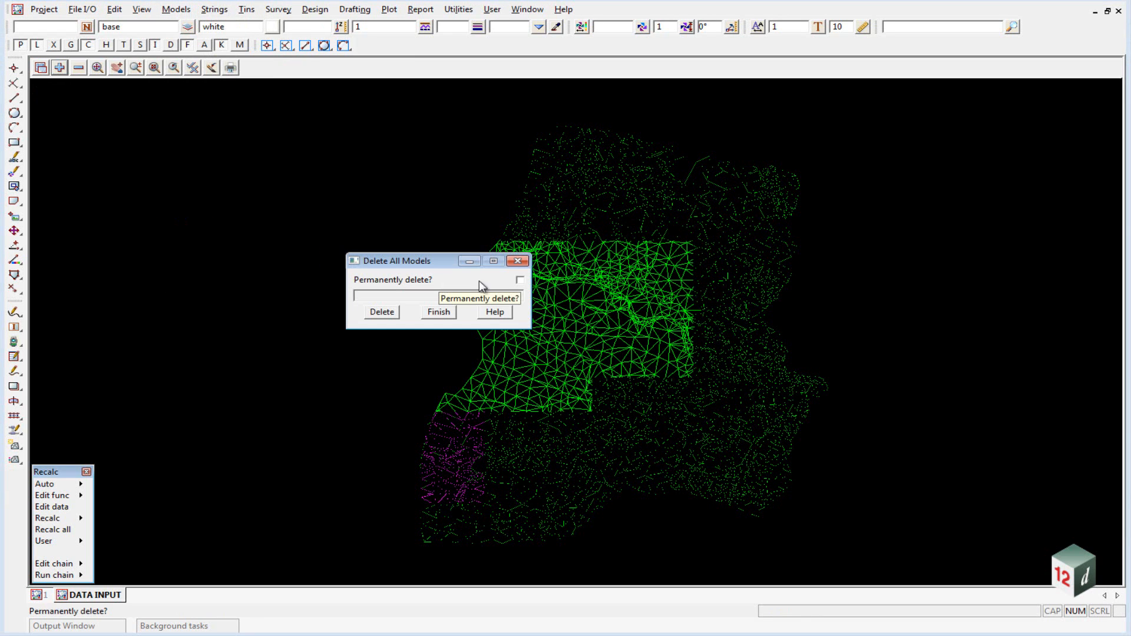
{"action": "left_click", "coordinate": [518, 280]}
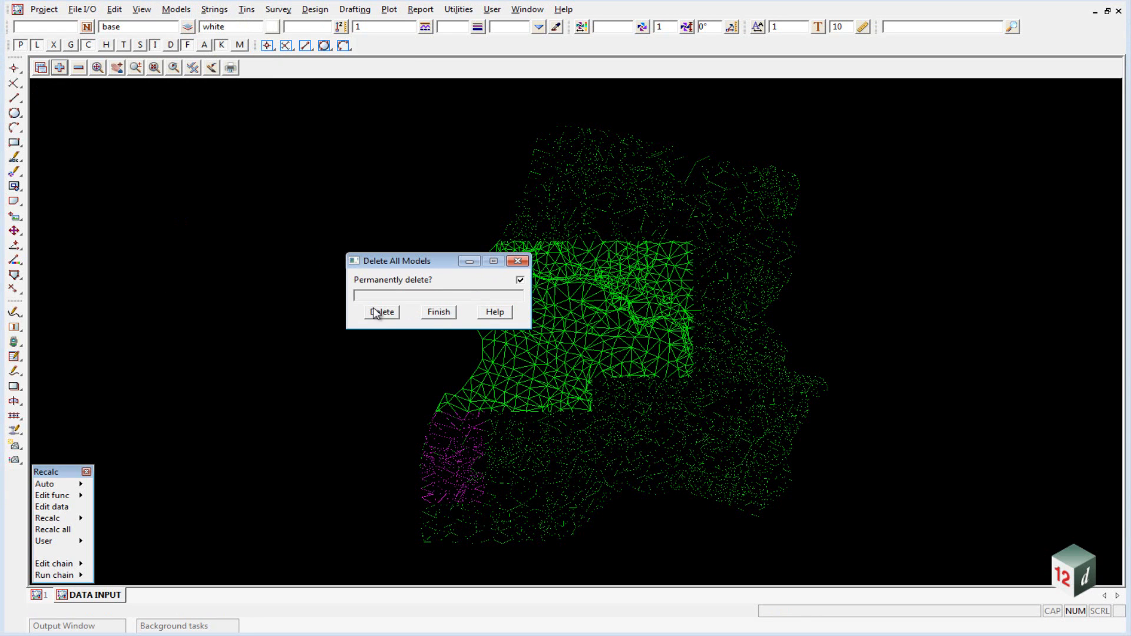
{"action": "left_click", "coordinate": [383, 311]}
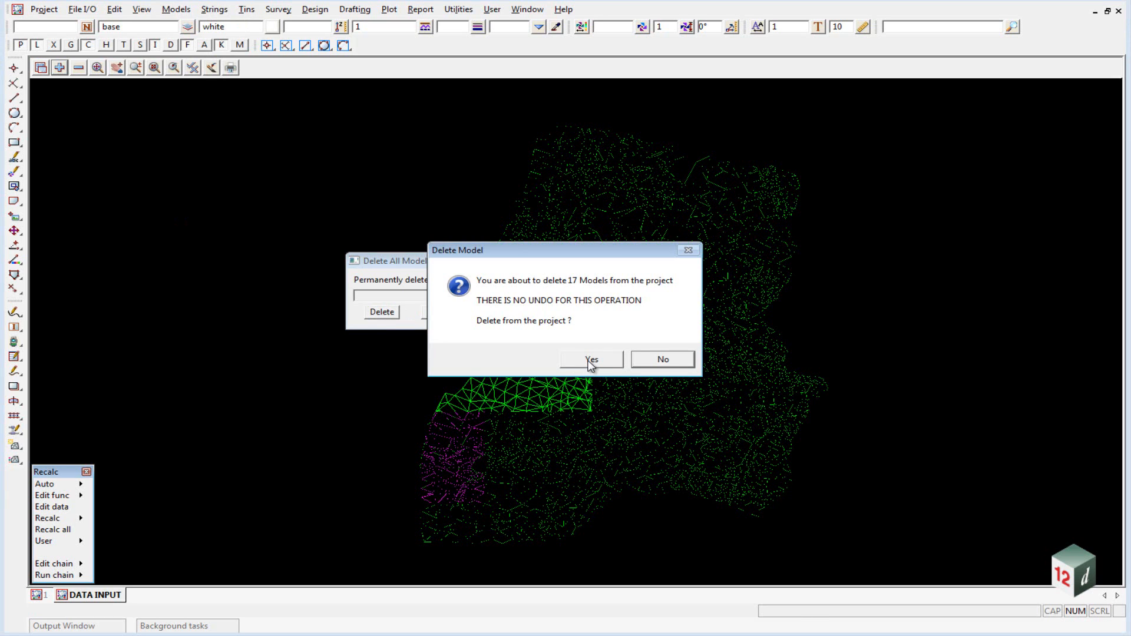
{"action": "left_click", "coordinate": [590, 360]}
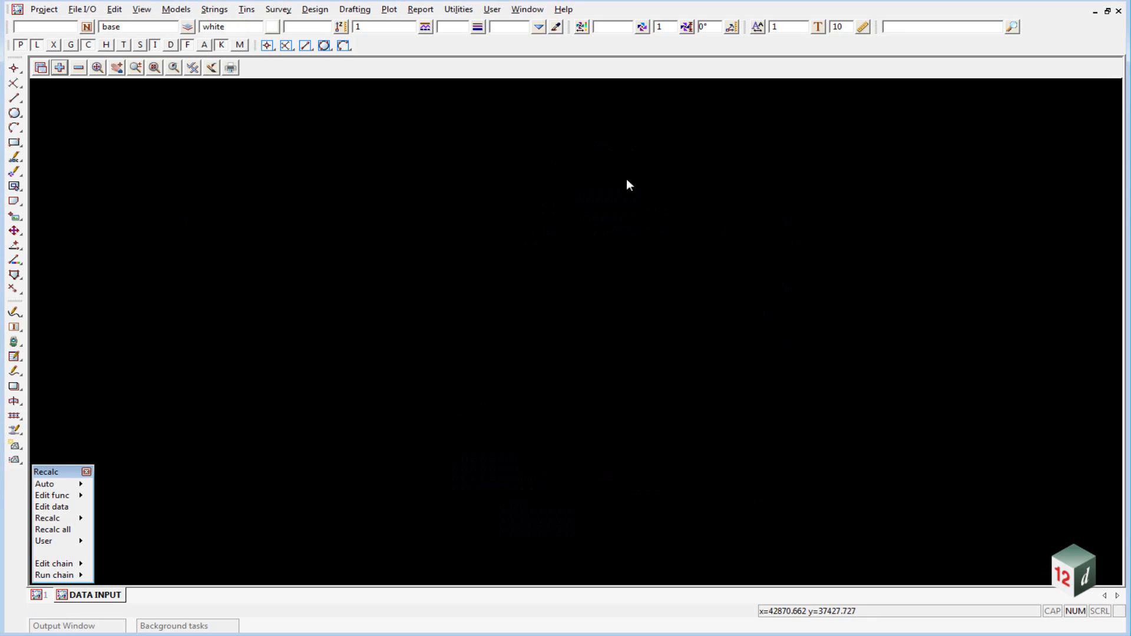
{"action": "mouse_move", "coordinate": [411, 179]}
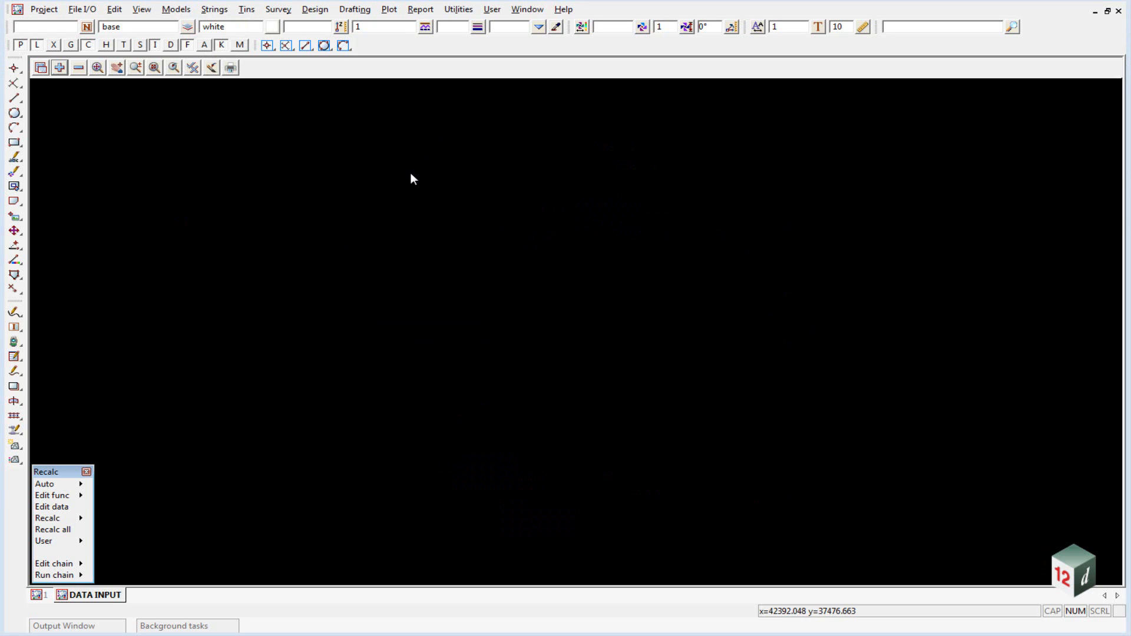
{"action": "mouse_move", "coordinate": [620, 288]}
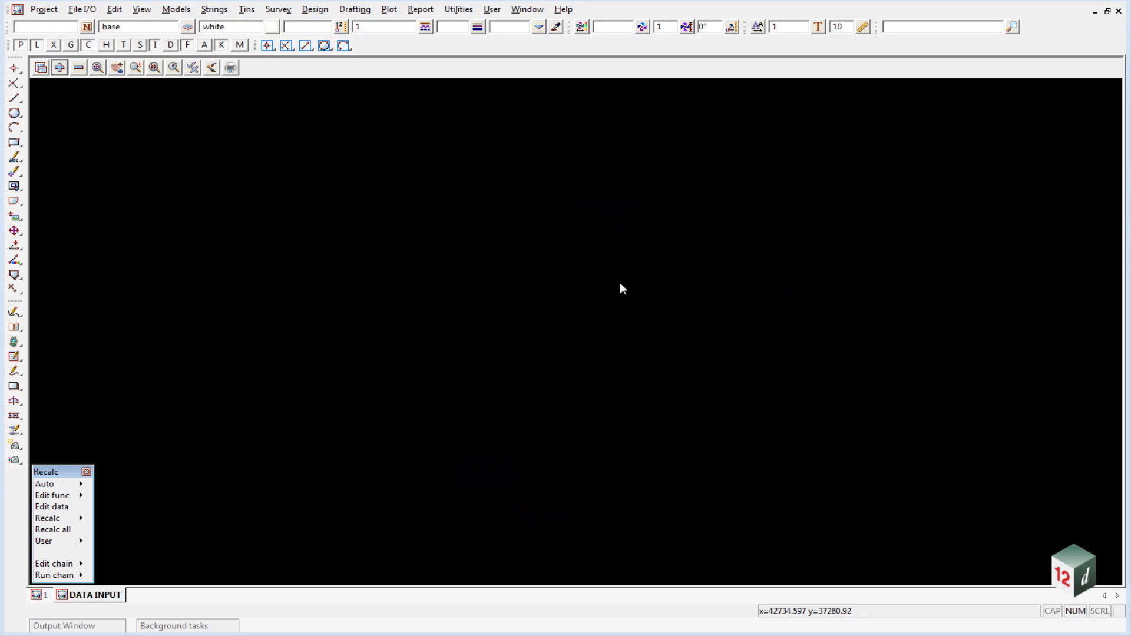
{"action": "mouse_move", "coordinate": [604, 239]}
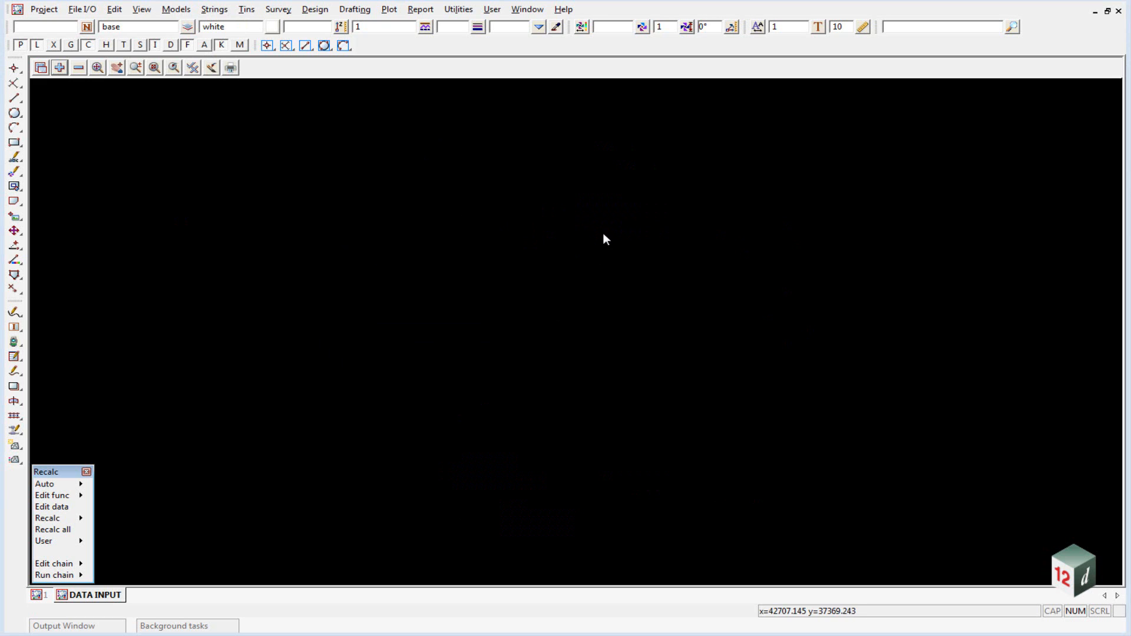
{"action": "mouse_move", "coordinate": [620, 358]}
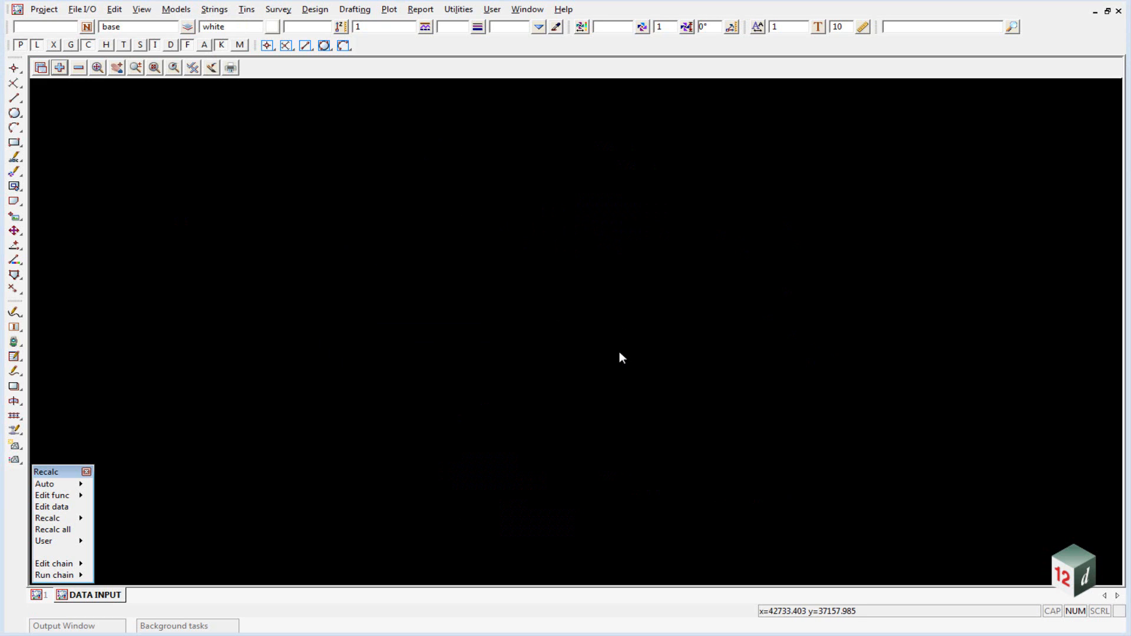
{"action": "mouse_move", "coordinate": [436, 246]}
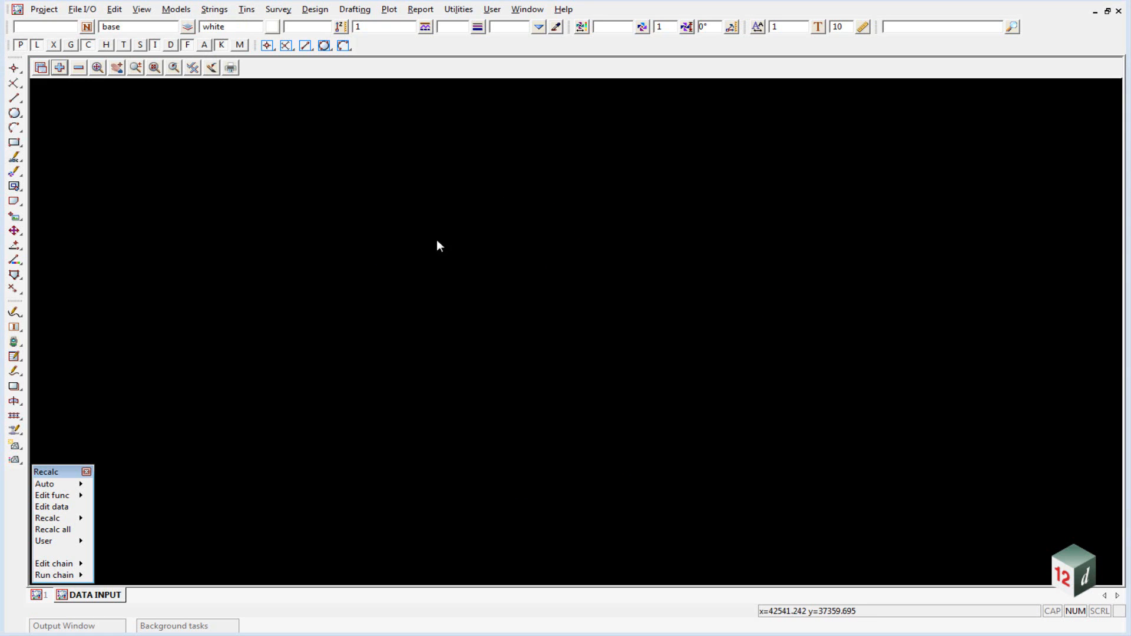
{"action": "mouse_move", "coordinate": [110, 104]}
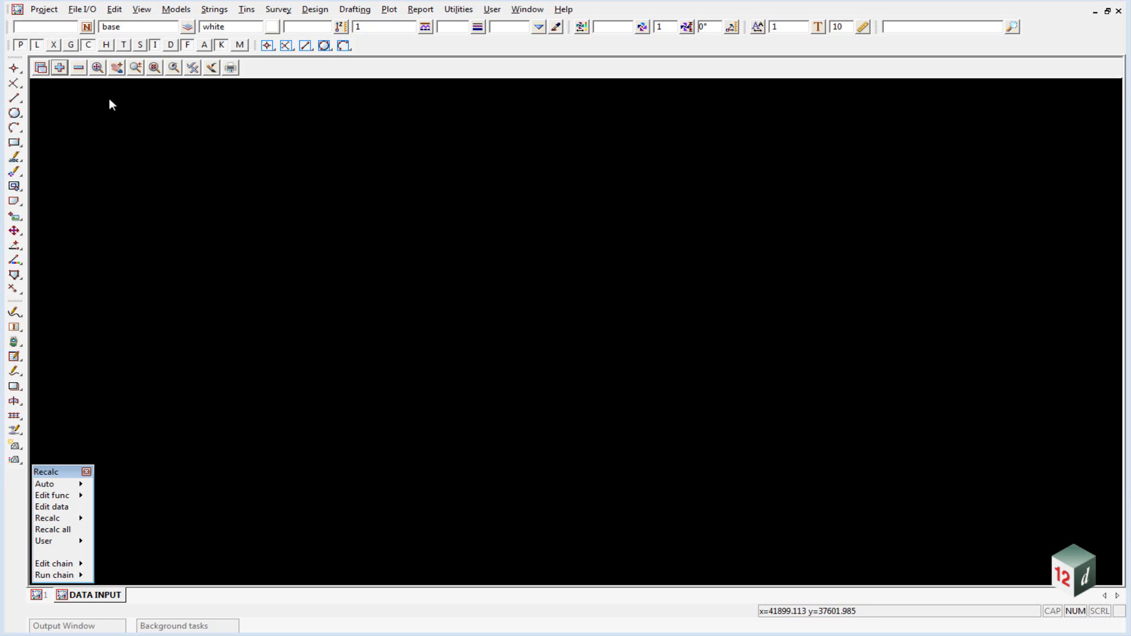
Open the DWG/DXF reader and select DETAIL SURVEY.dwg as the file
{"action": "left_click", "coordinate": [81, 9]}
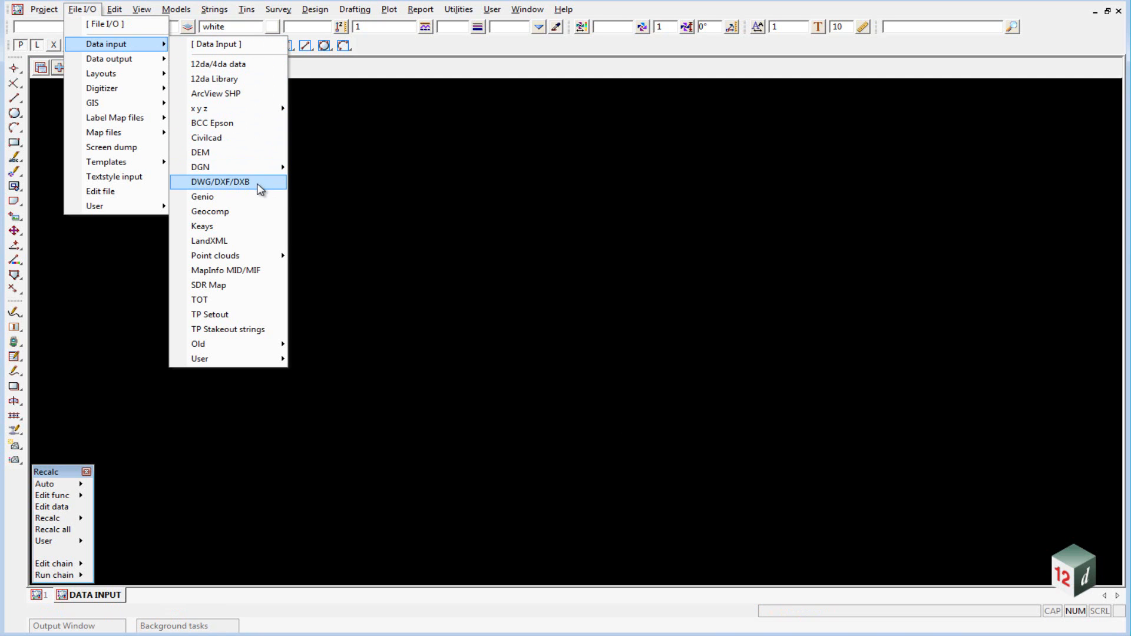
{"action": "left_click", "coordinate": [219, 182]}
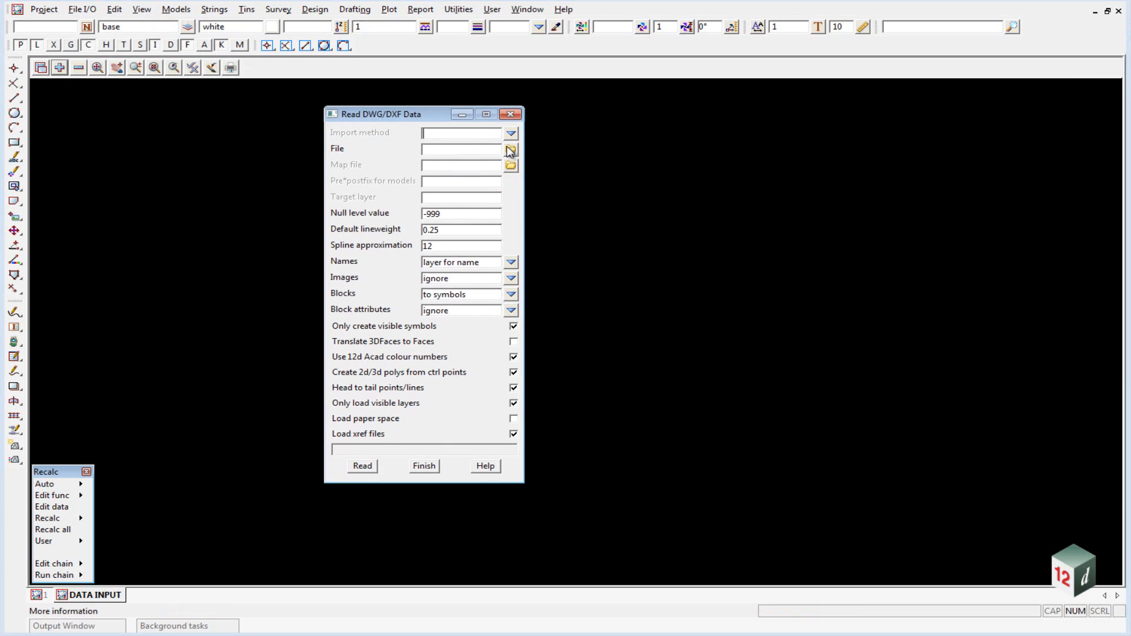
{"action": "left_click", "coordinate": [508, 149]}
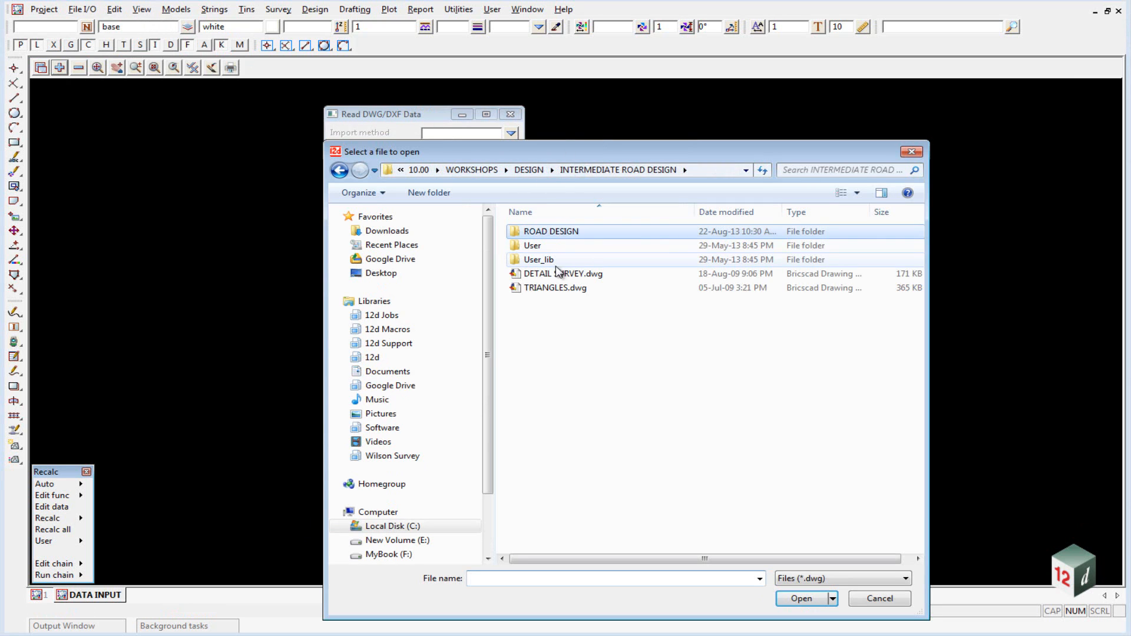
{"action": "left_click", "coordinate": [563, 274]}
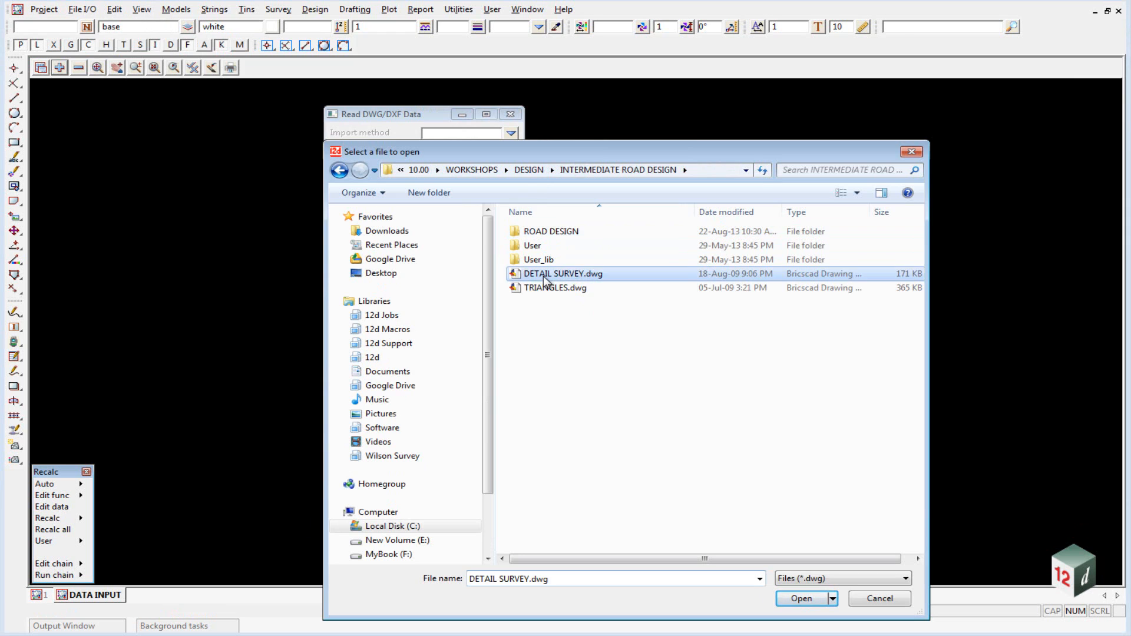
{"action": "left_click", "coordinate": [799, 599]}
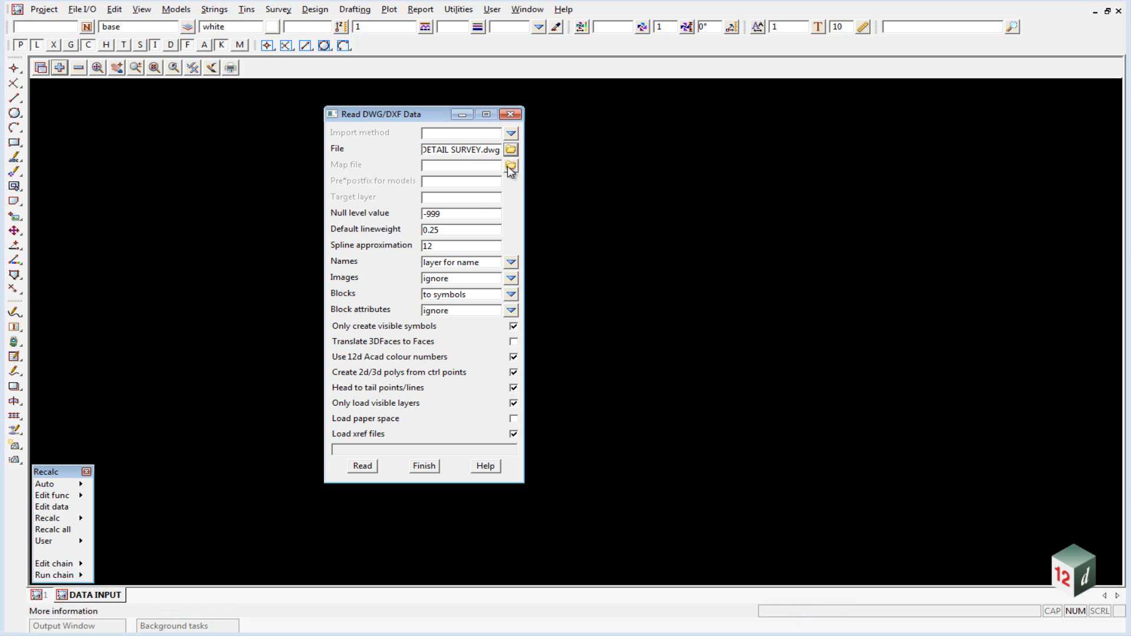
{"action": "mouse_move", "coordinate": [509, 166]}
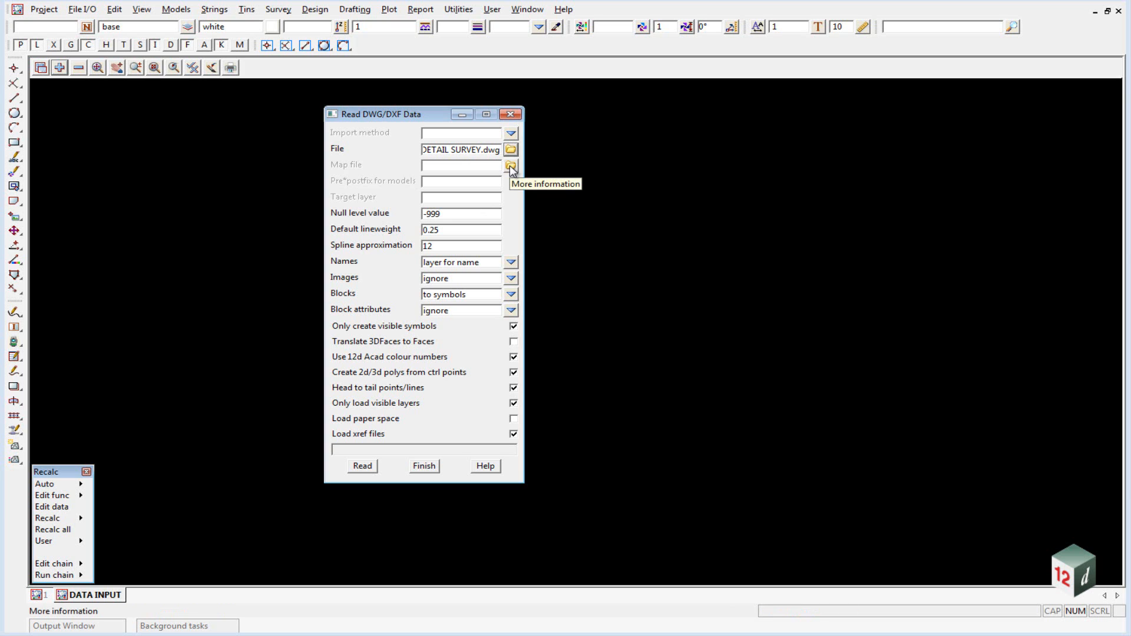
Read the drawing with DETAIL SURVEY V10.mapfile, prefix 'survey' and blocks as points
{"action": "left_click", "coordinate": [508, 165]}
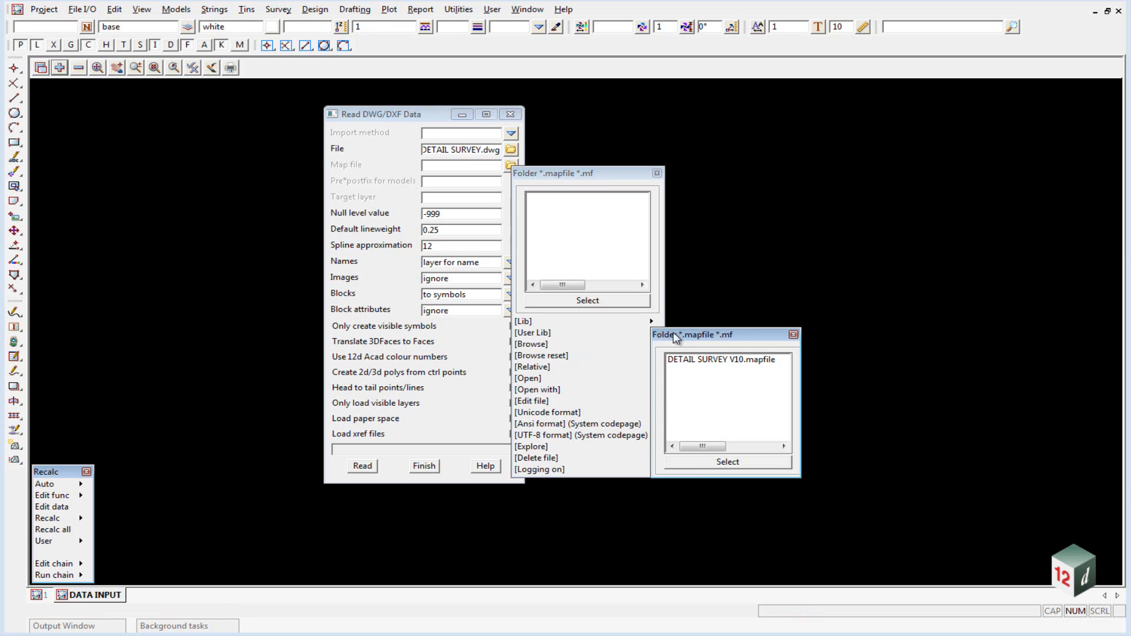
{"action": "mouse_move", "coordinate": [715, 366]}
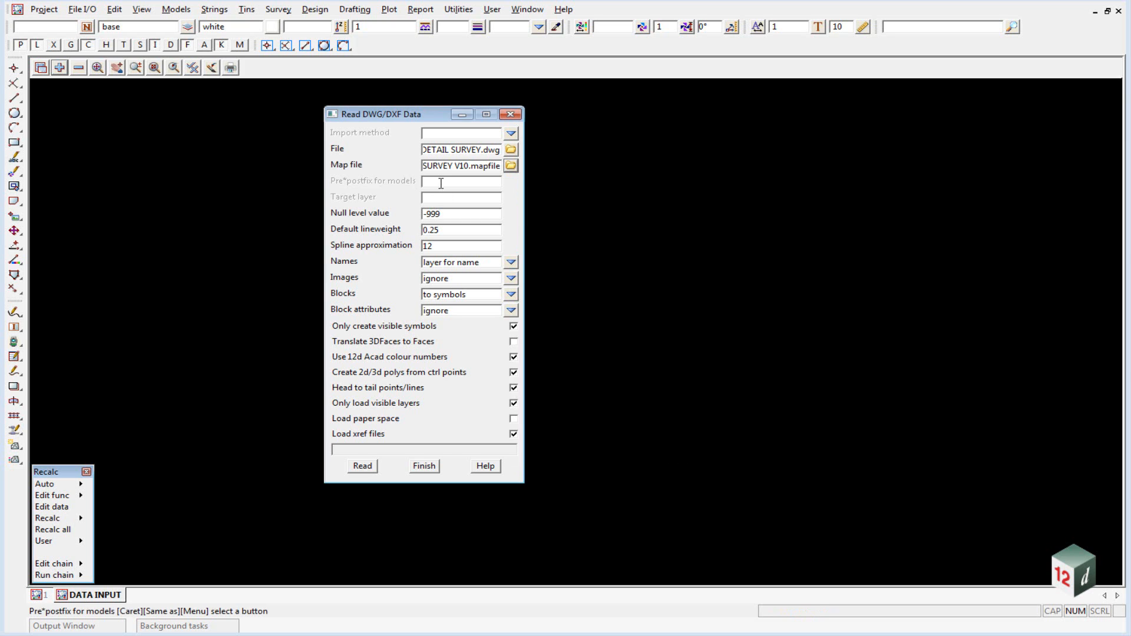
{"action": "type", "text": "survey"}
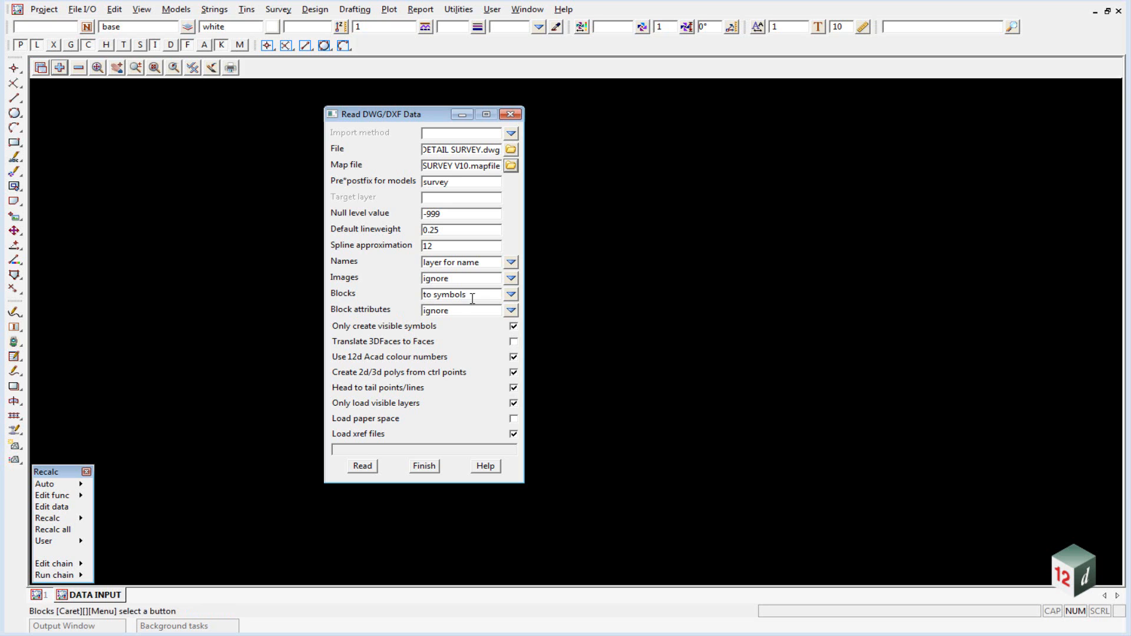
{"action": "left_click", "coordinate": [511, 293]}
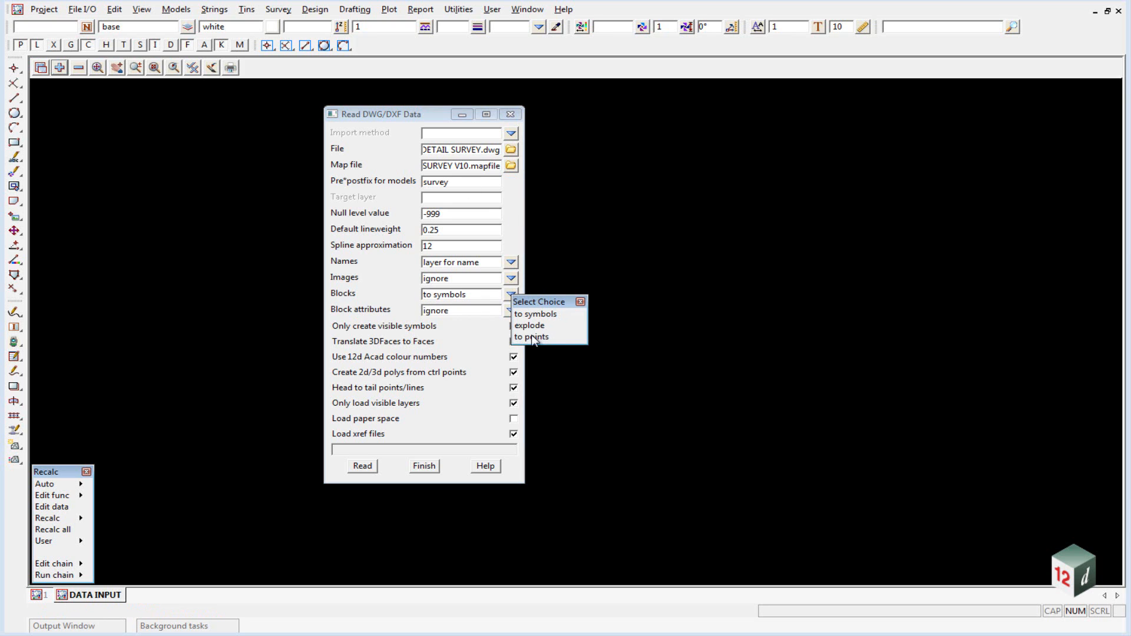
{"action": "left_click", "coordinate": [531, 337]}
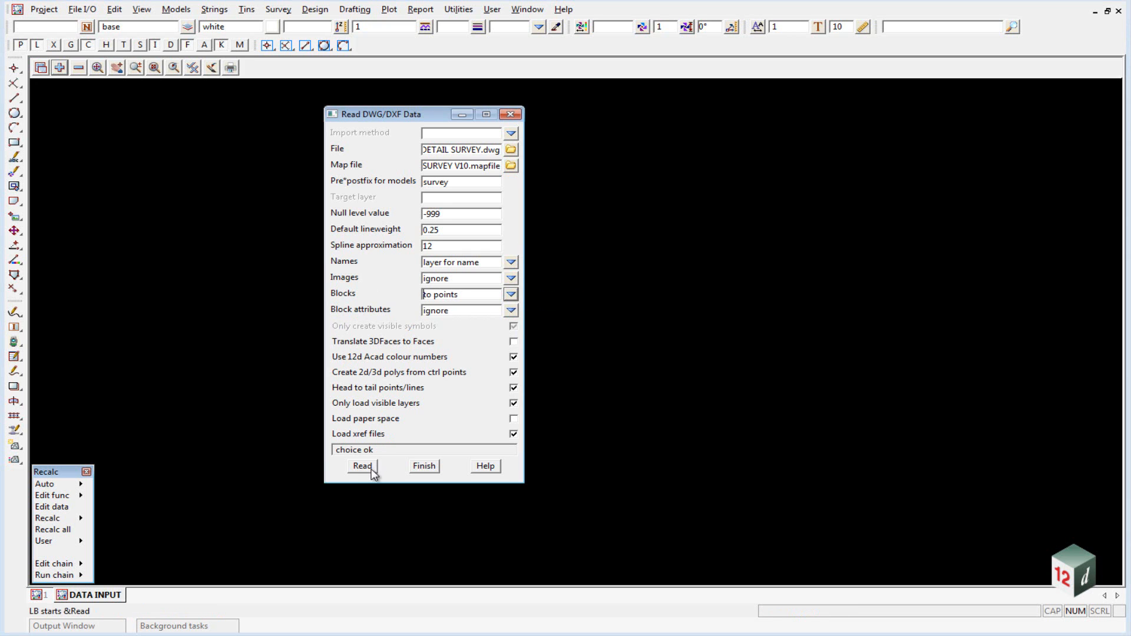
{"action": "left_click", "coordinate": [360, 465]}
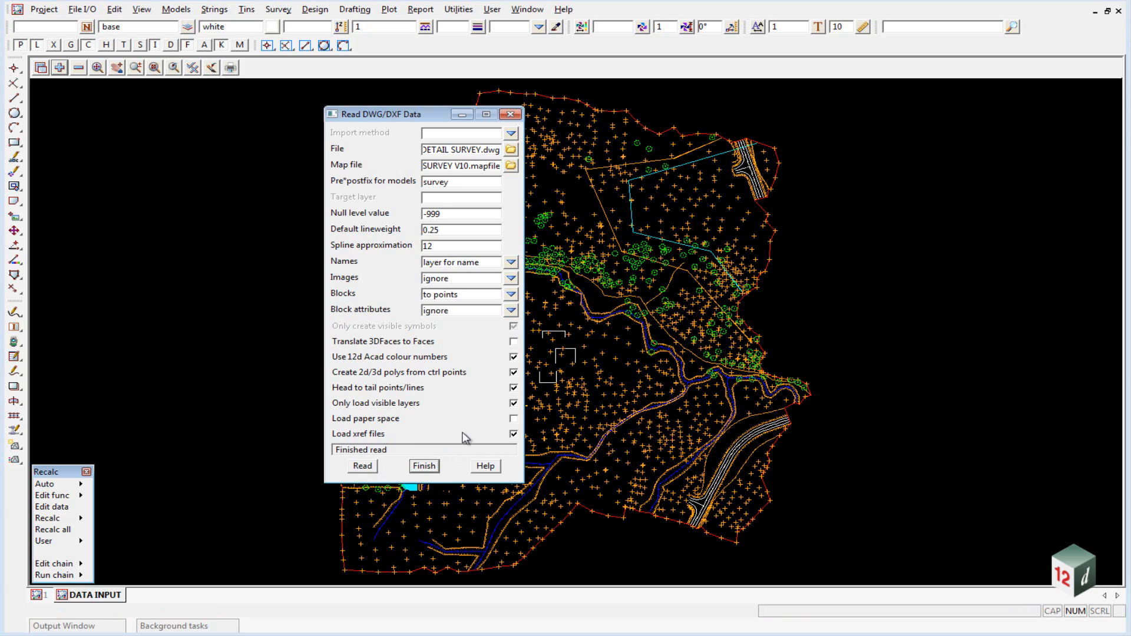
{"action": "left_click_drag", "start_coordinate": [404, 113], "coordinate": [134, 100]}
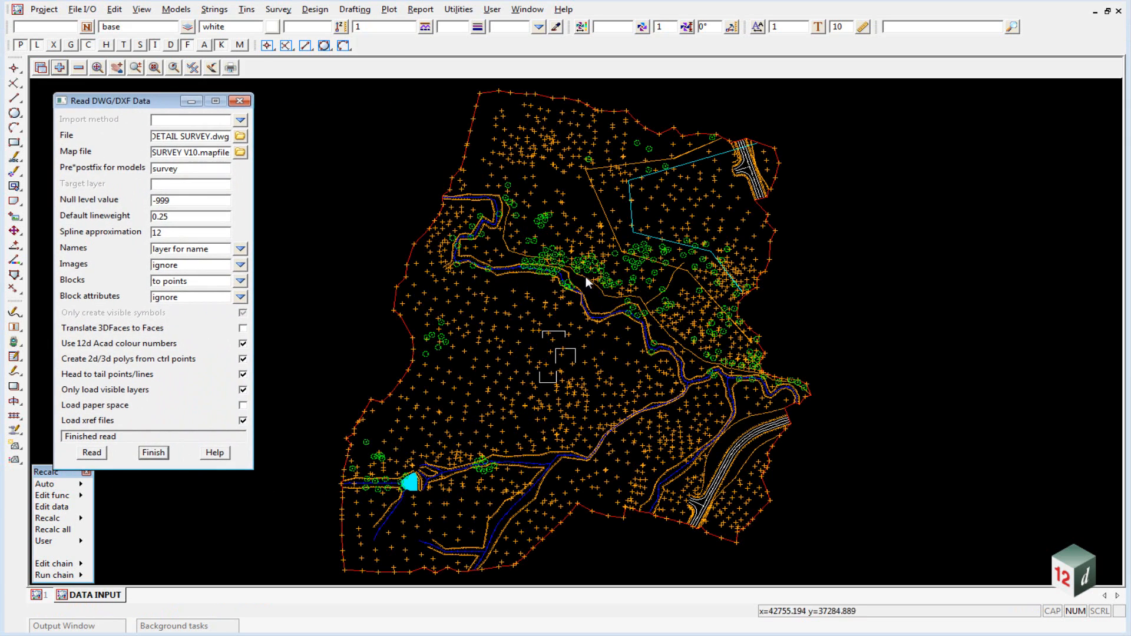